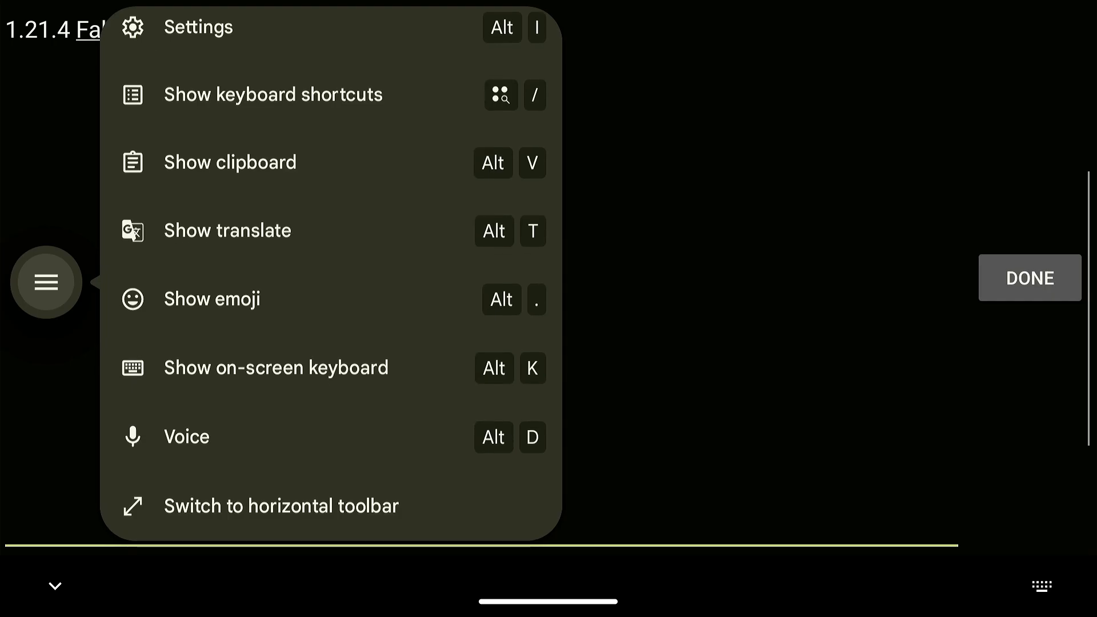
Rename the 1.21.4 Fabric version to '1.21.4 Sodium Test' using the on-screen keyboard.
left_click(1064, 586)
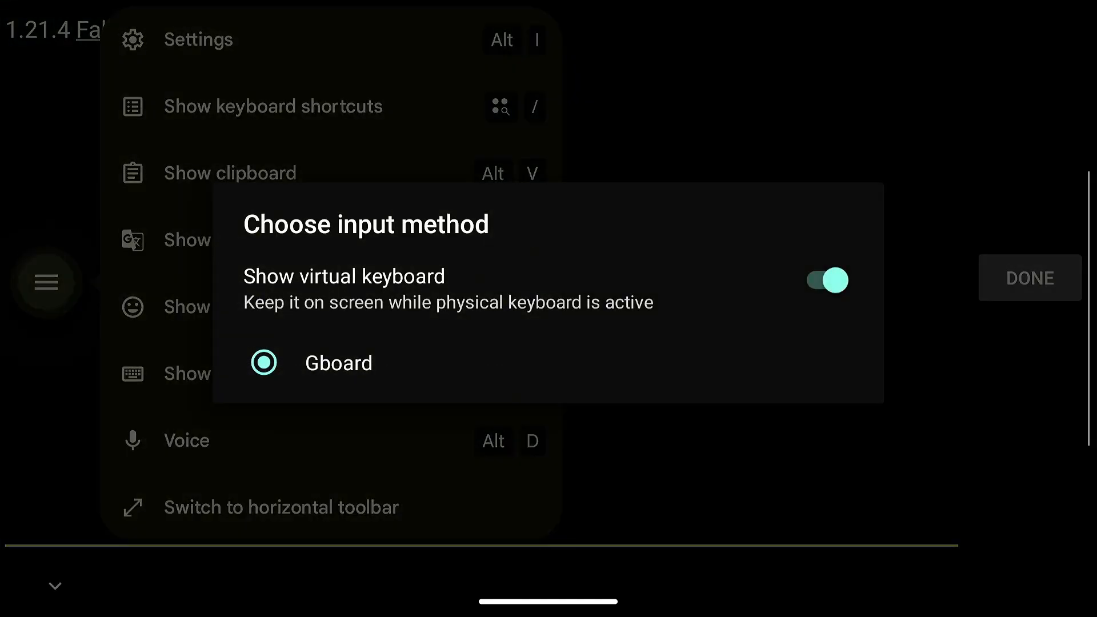
left_click(1028, 277)
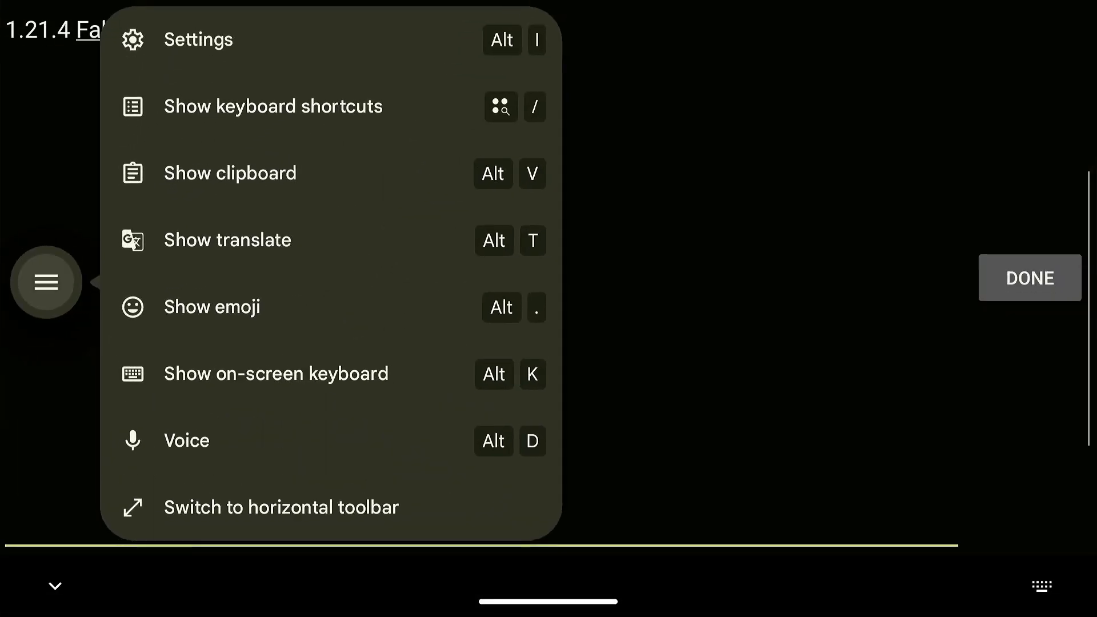
left_click(271, 107)
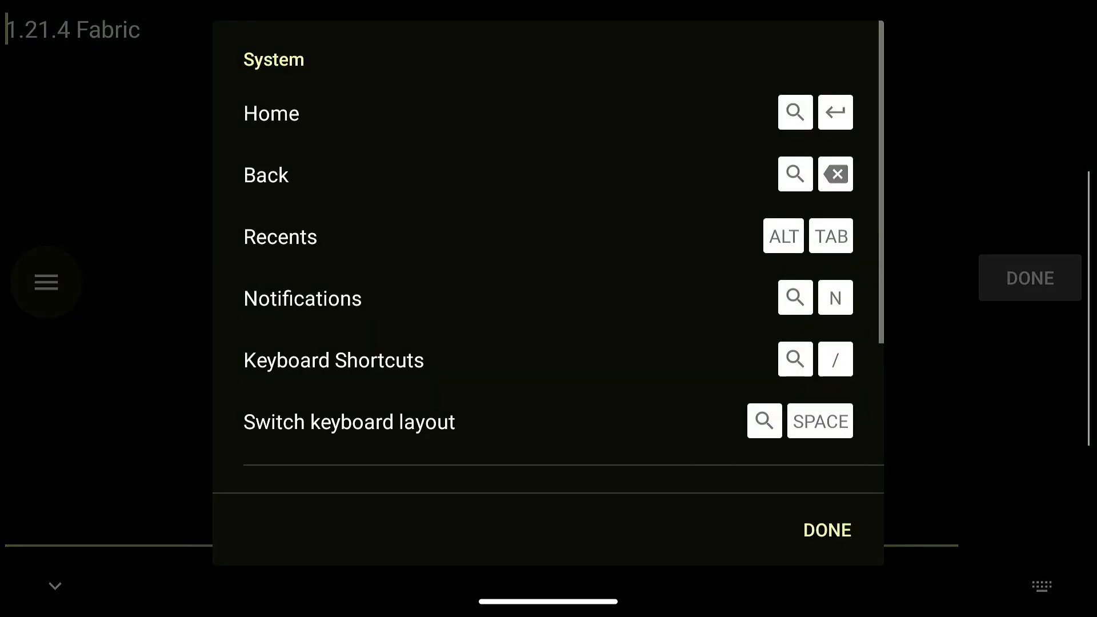
left_click(45, 281)
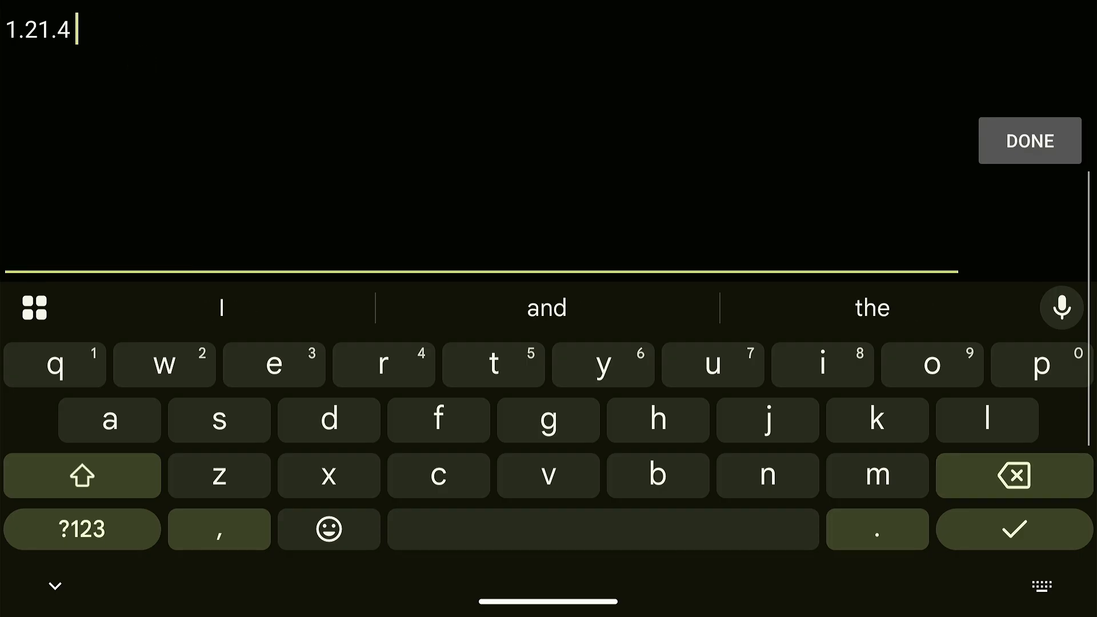
type("Sodium")
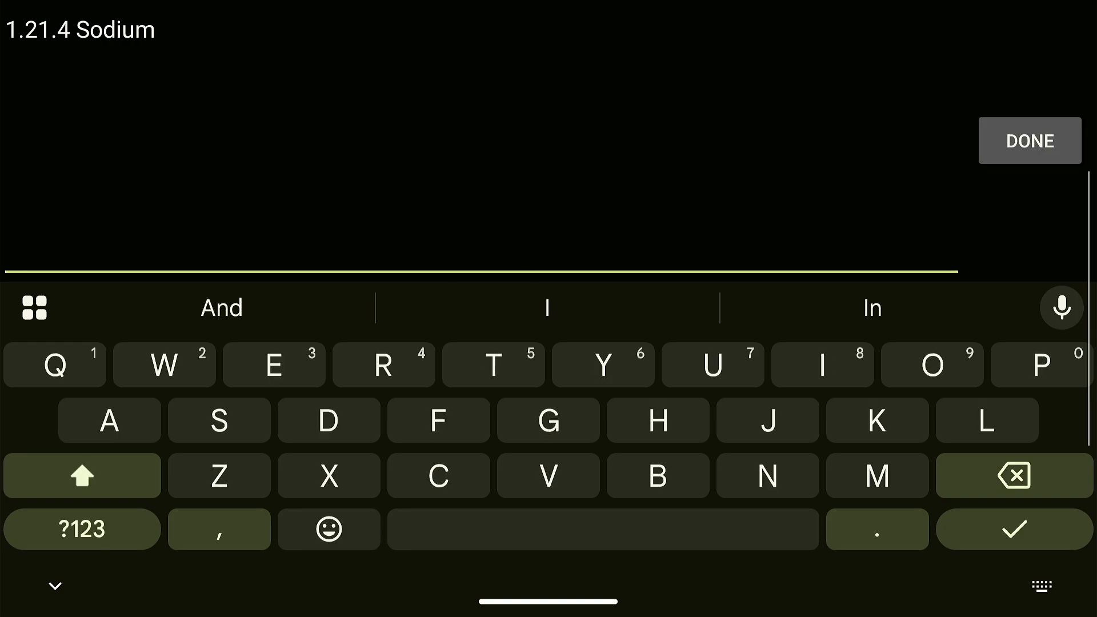
type("Tesr")
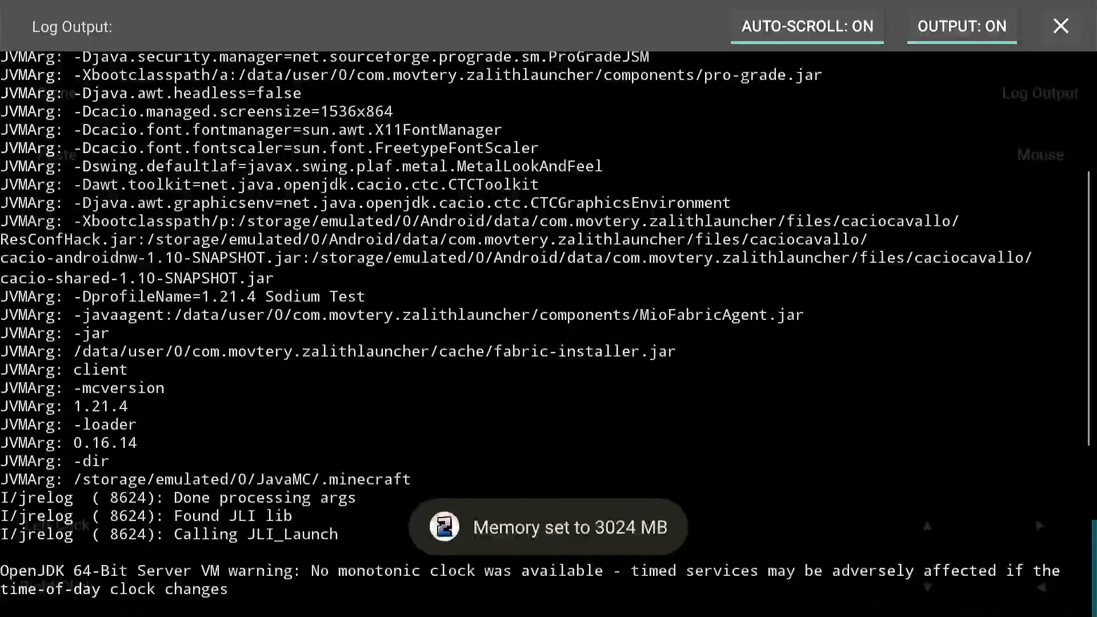
Close the installation log once the '1.21.4 Sodium Test' Fabric version finishes installing.
left_click(1060, 27)
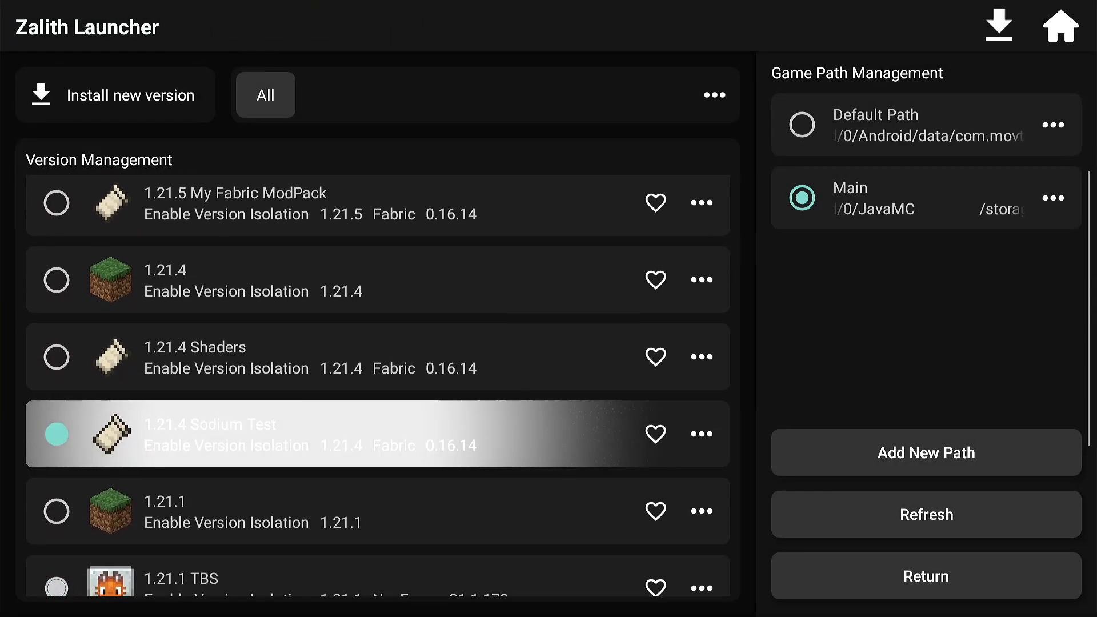
Download FPS - Display 4.3.0 for 1.21.4, skipping optional dependencies, then return Home.
left_click(1060, 27)
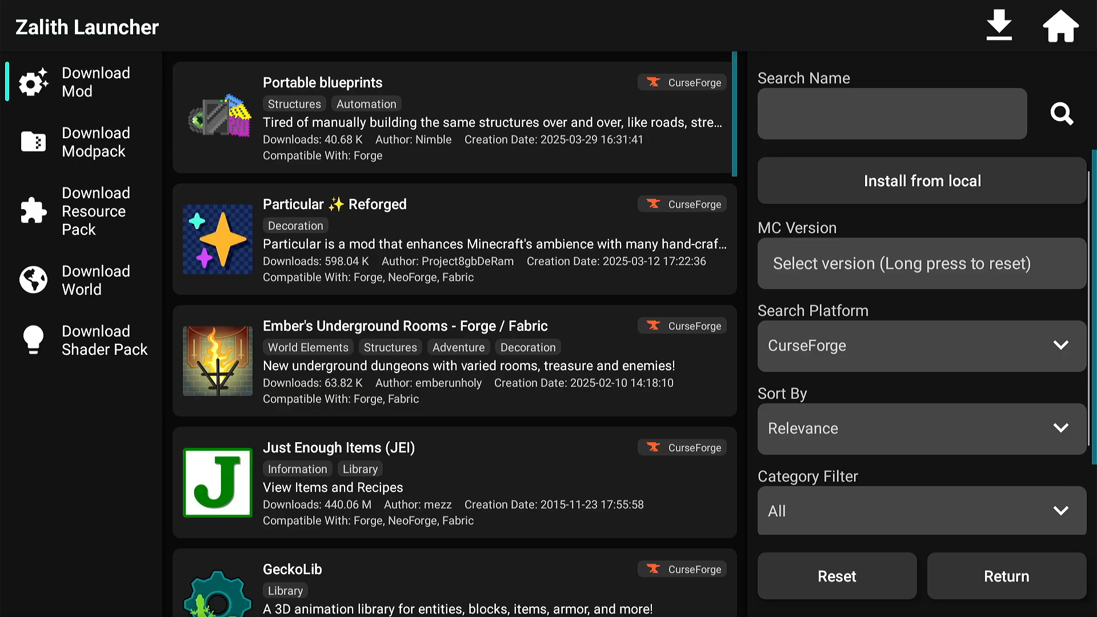
left_click(920, 345)
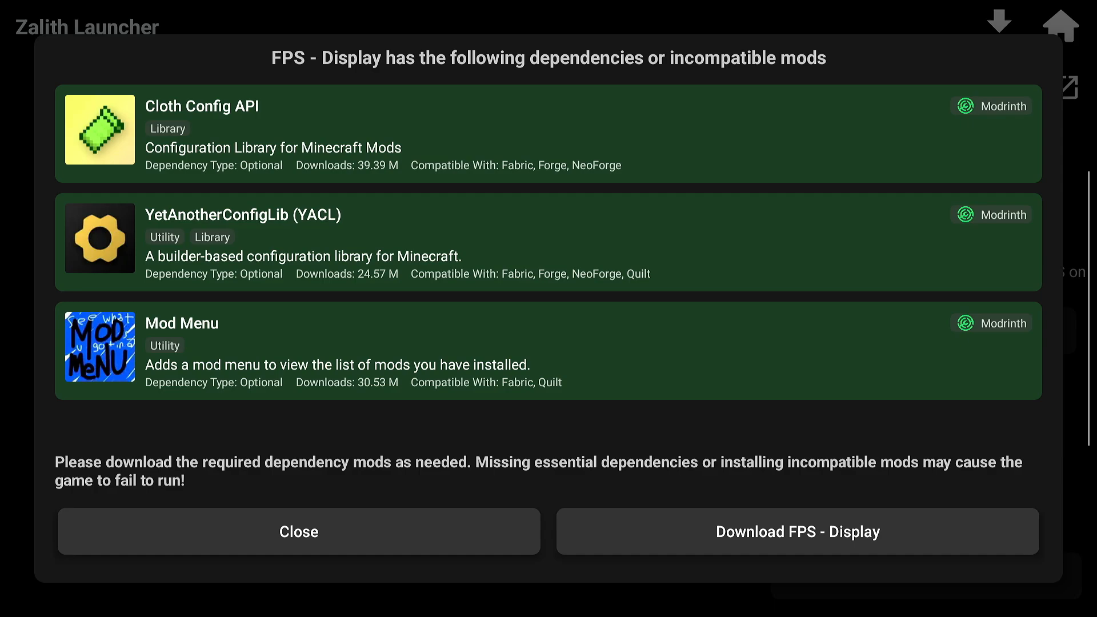
left_click(298, 531)
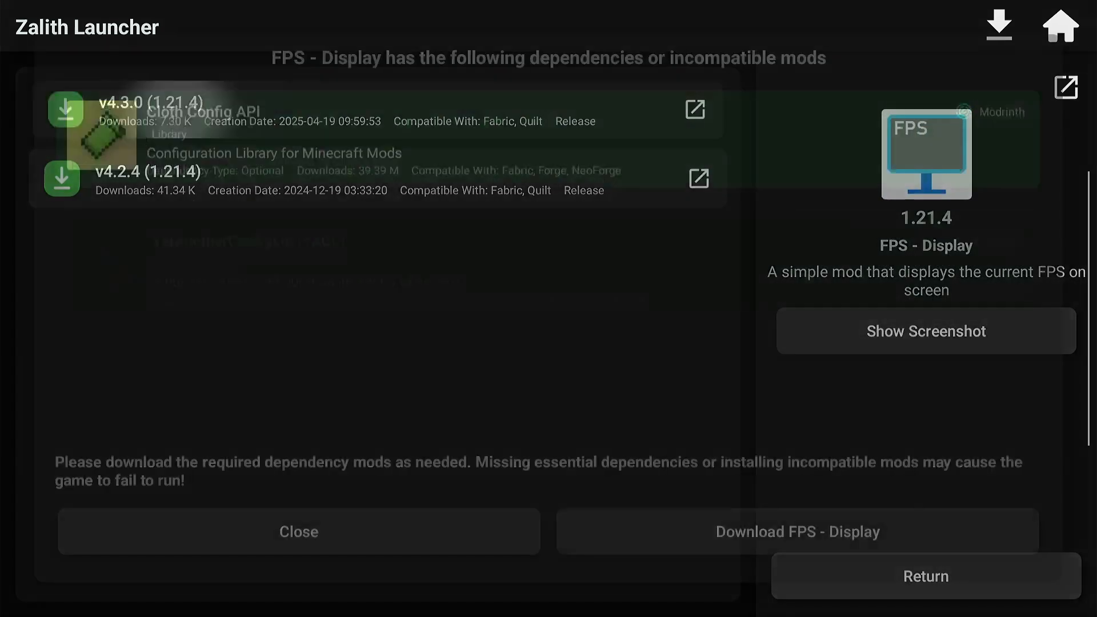
left_click(298, 531)
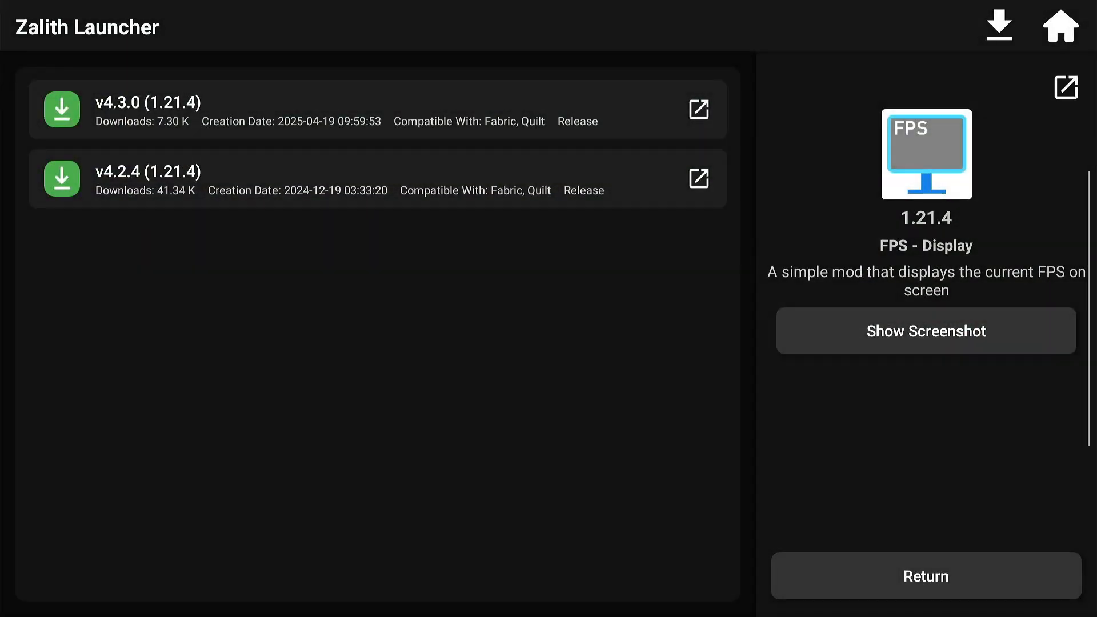
left_click(924, 576)
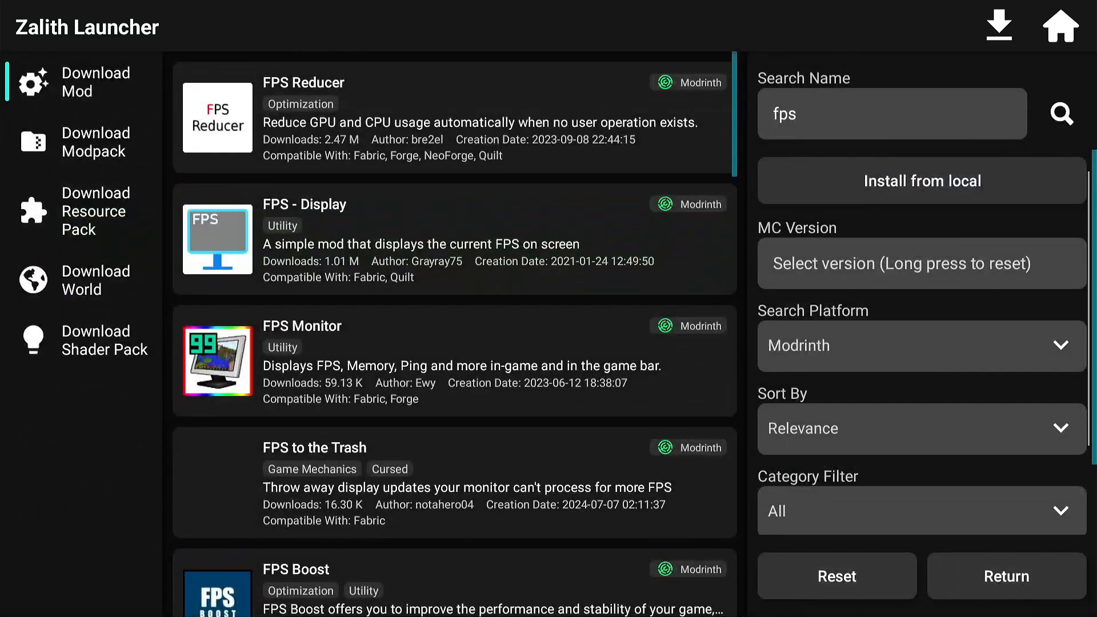
left_click(1060, 27)
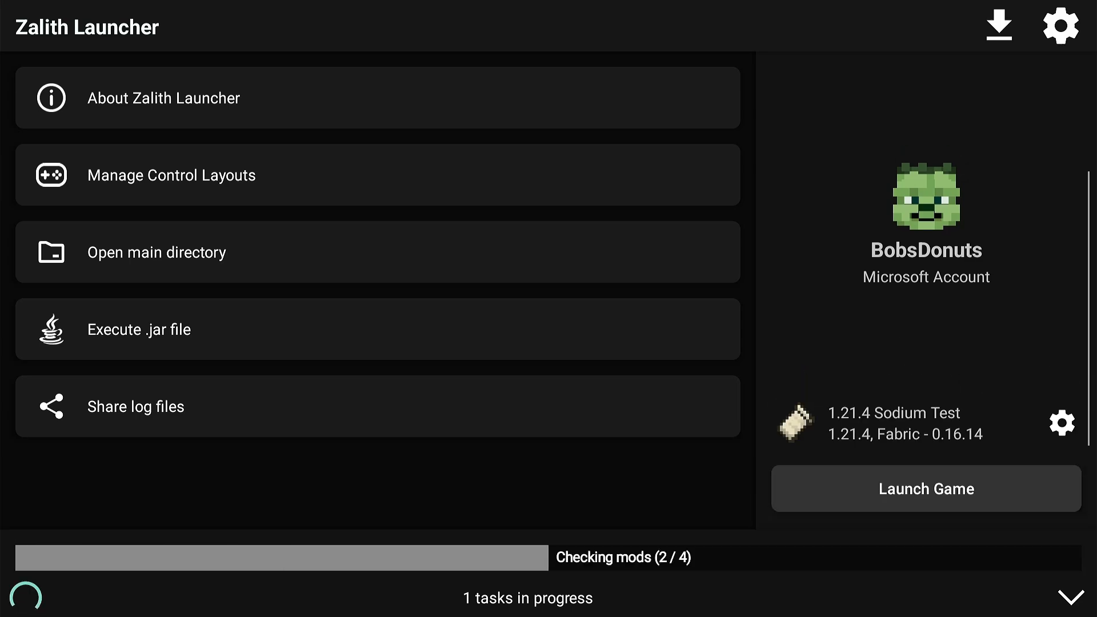
Launch the 1.21.4 Sodium Test version from the launcher home screen.
left_click(925, 488)
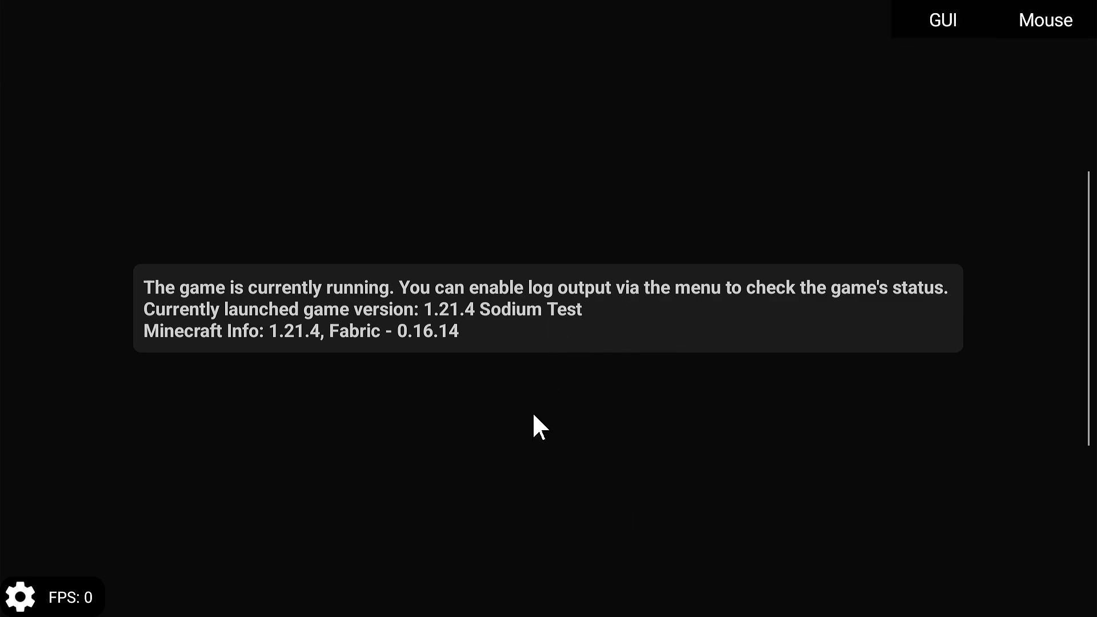
mouse_move(579, 297)
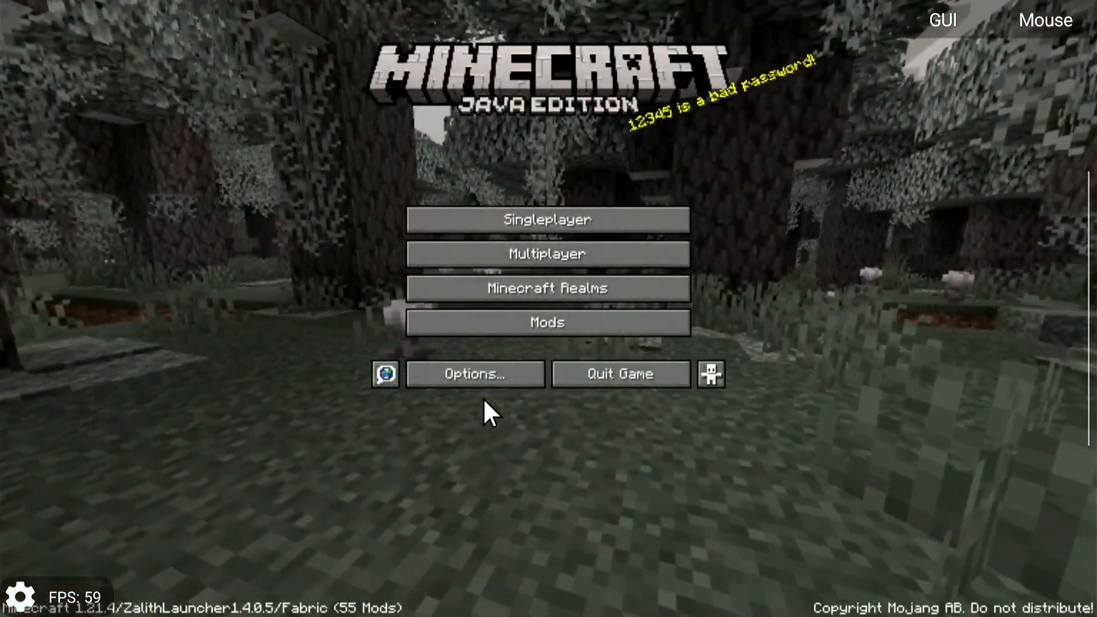
In Video Settings, set simulation distance to 12 chunks and biome blend to 3x3.
left_click(474, 373)
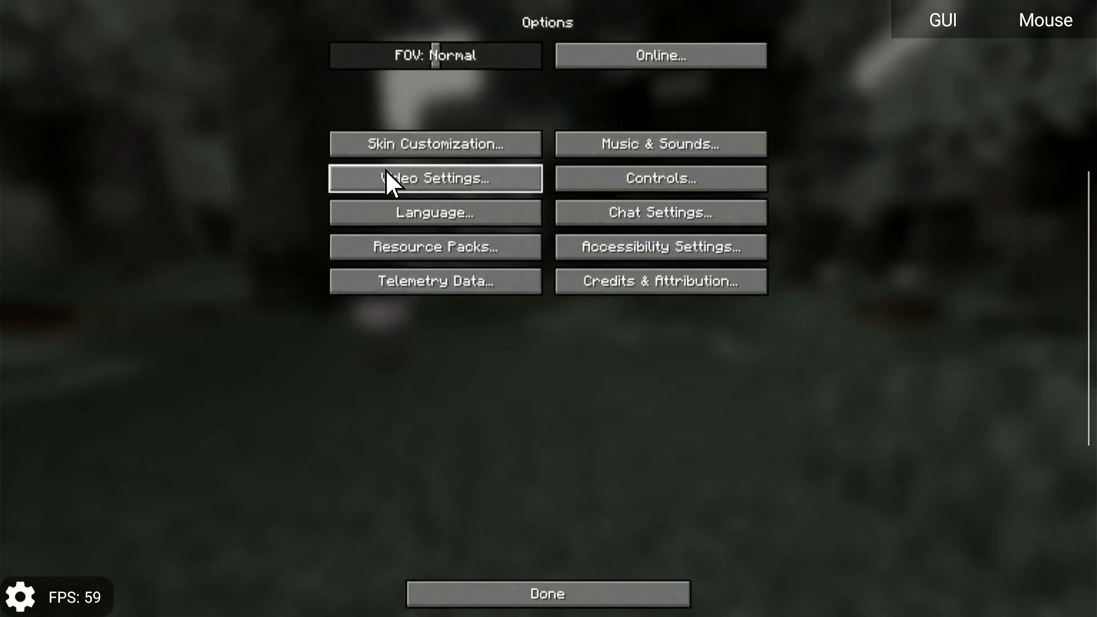
left_click(434, 177)
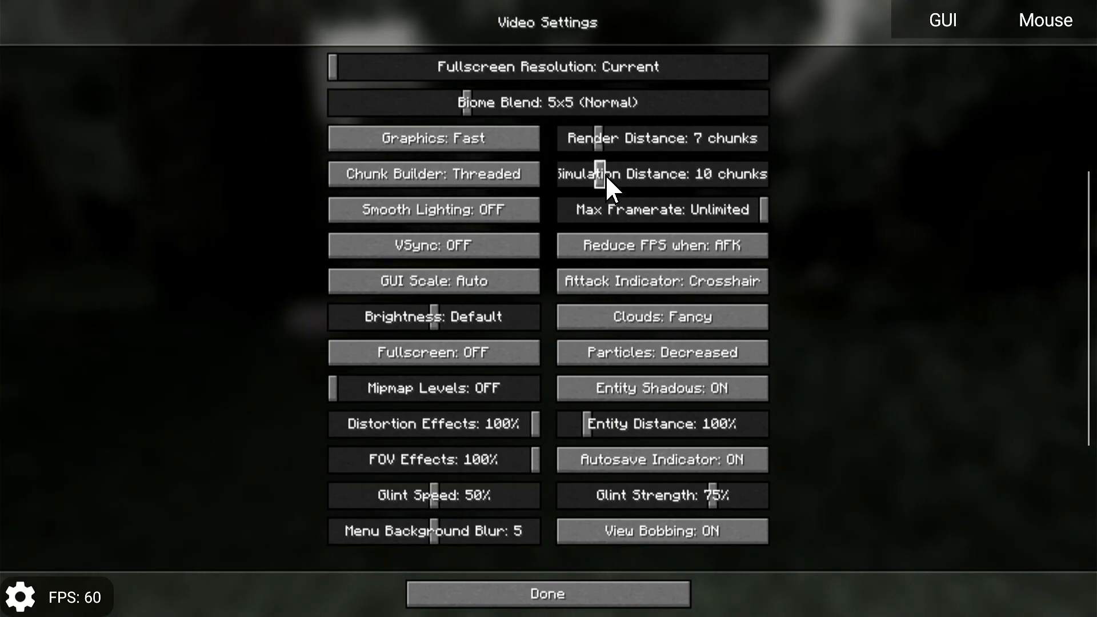
left_click_drag(598, 173, 633, 174)
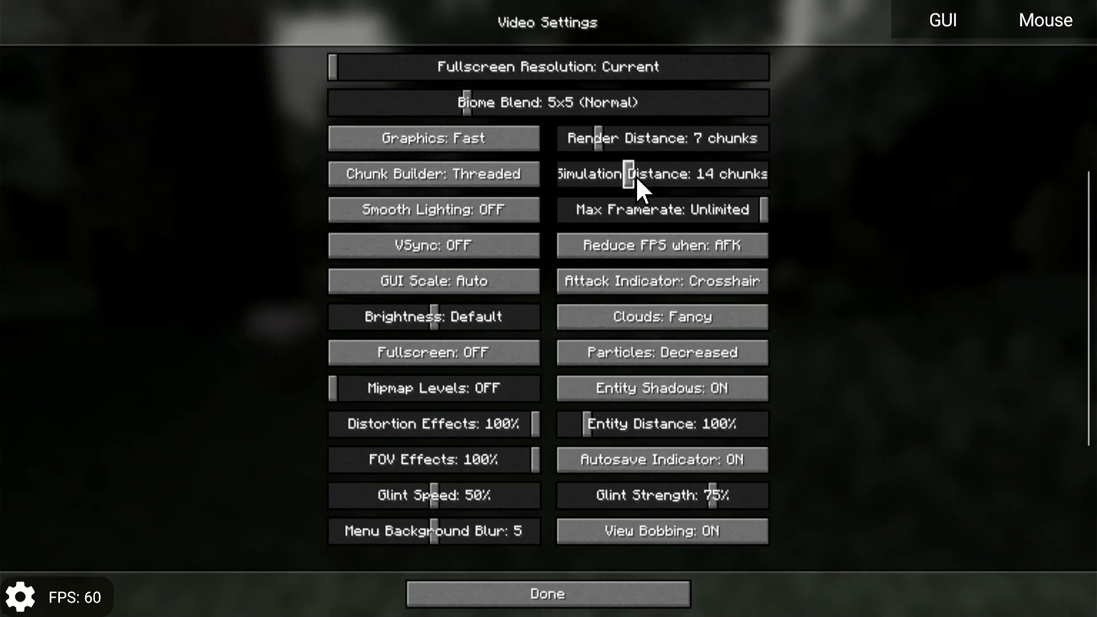
left_click_drag(626, 174, 612, 174)
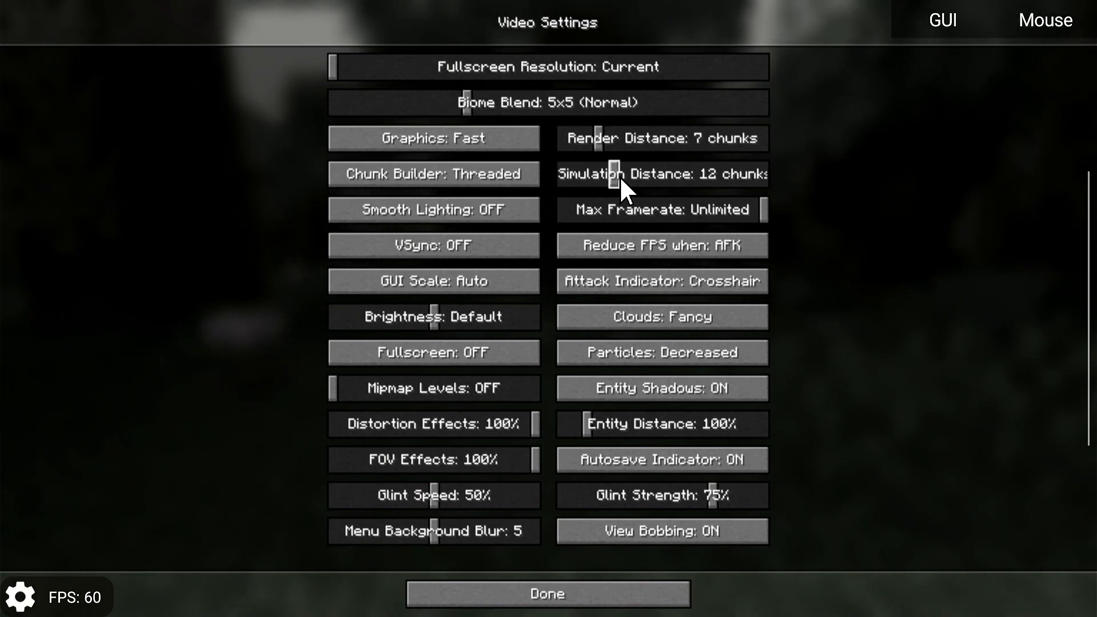
mouse_move(482, 122)
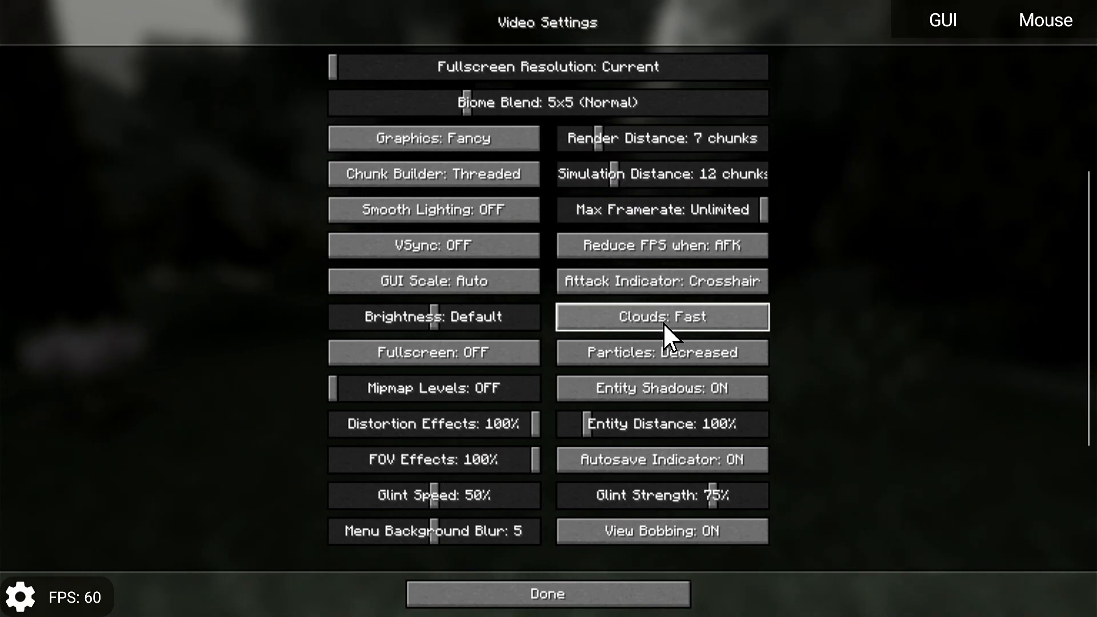
mouse_move(660, 352)
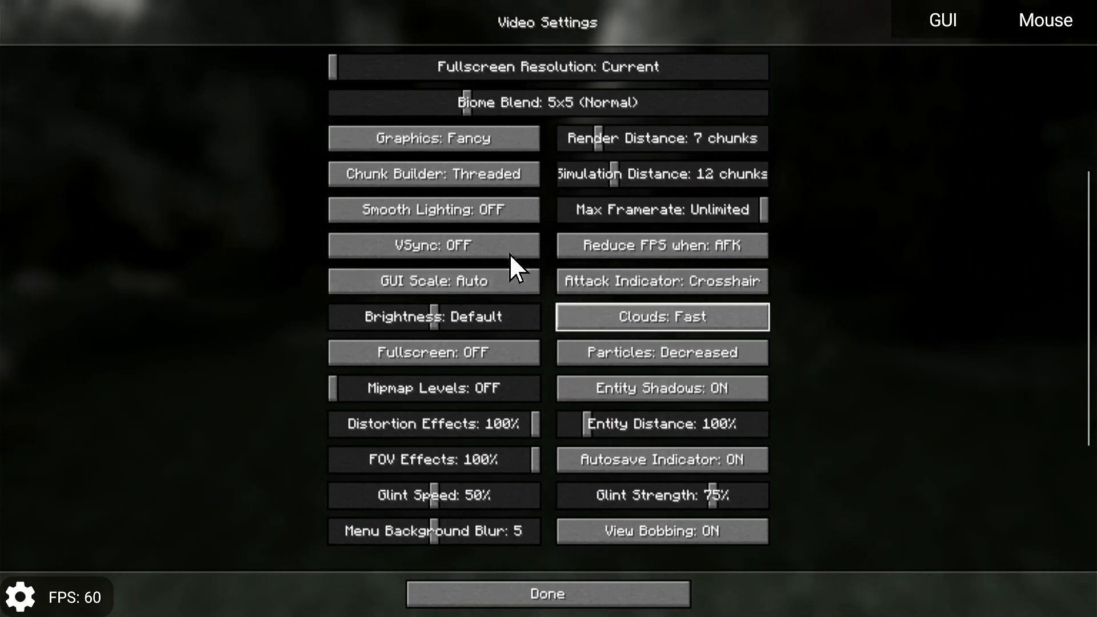
mouse_move(455, 187)
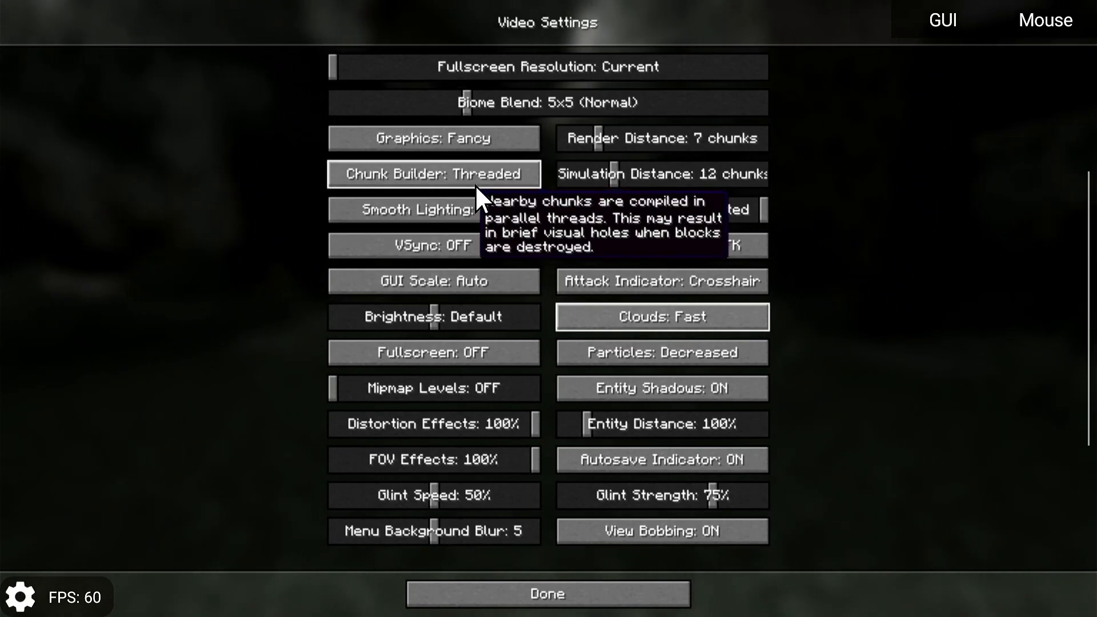
mouse_move(433, 494)
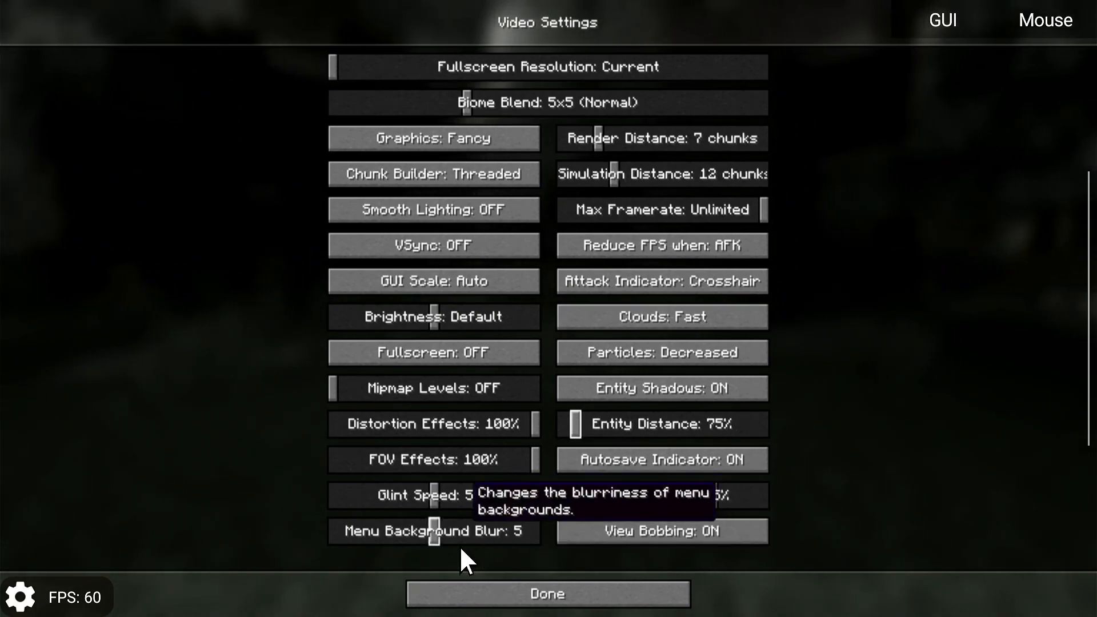
mouse_move(427, 476)
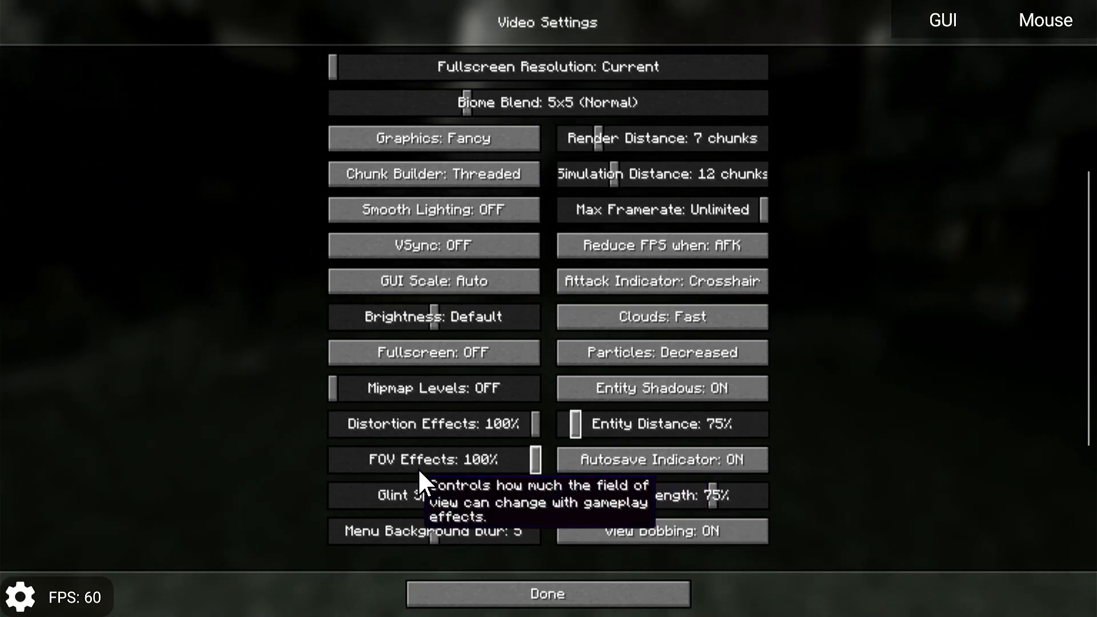
mouse_move(433, 138)
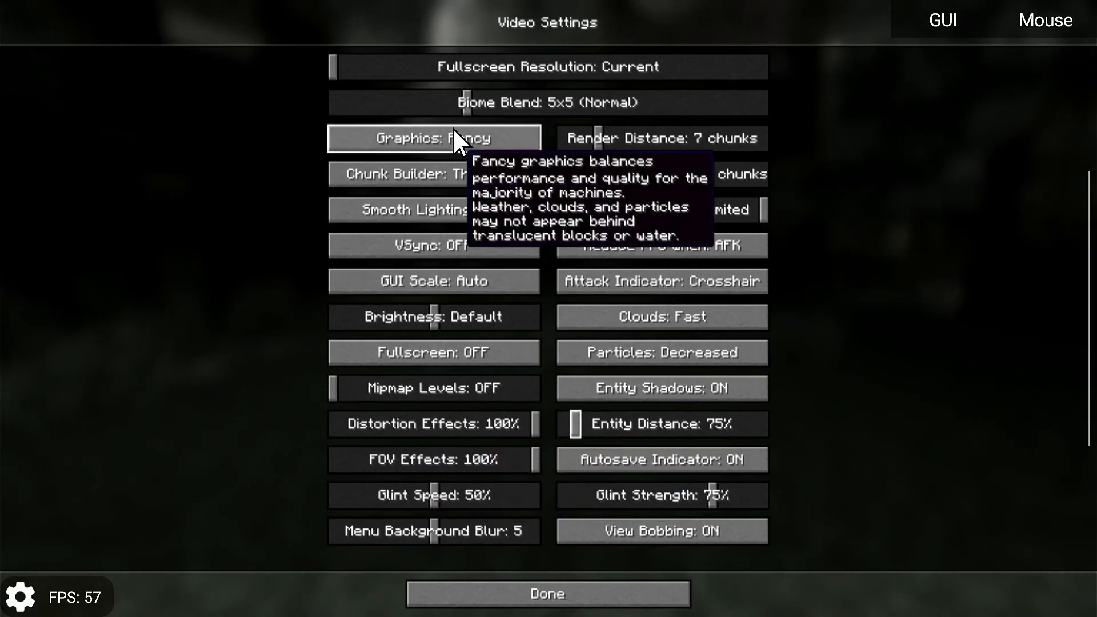
left_click_drag(465, 102, 427, 102)
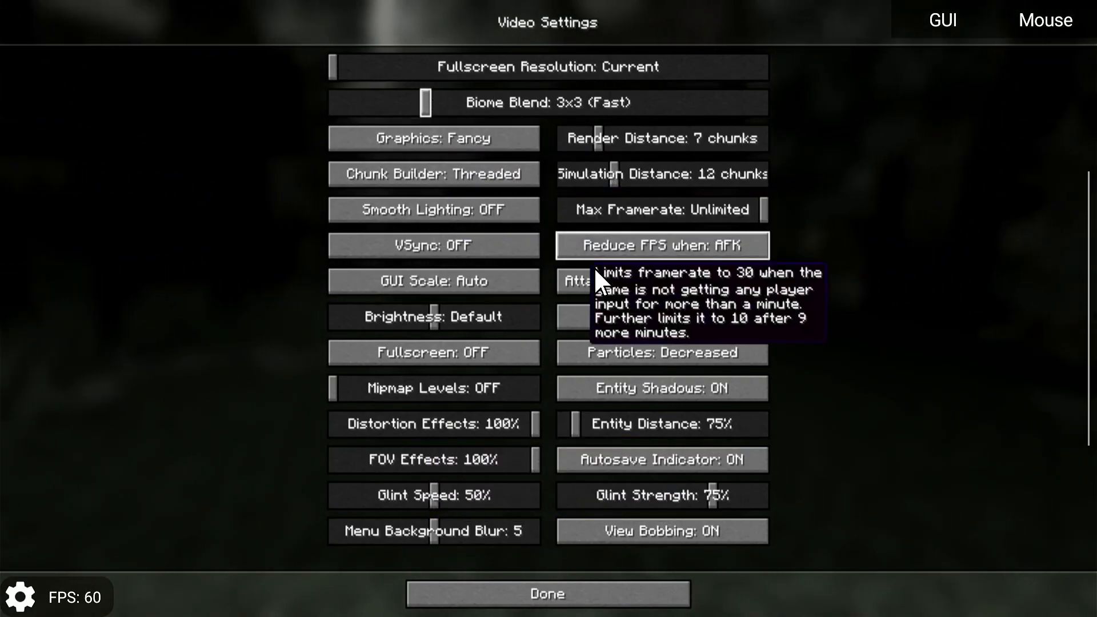
left_click(547, 594)
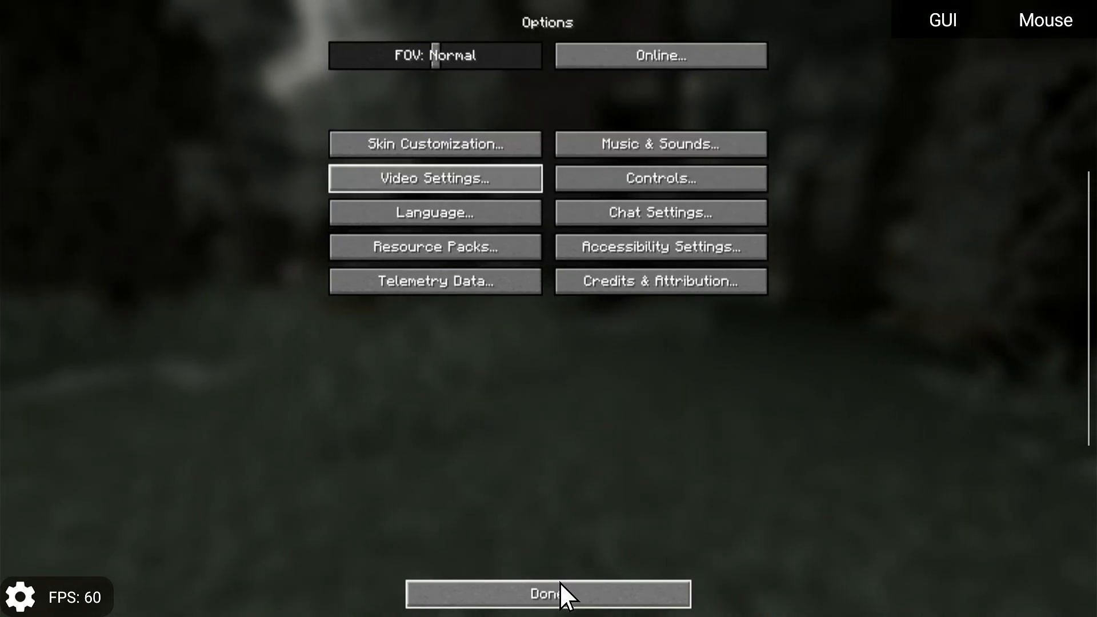
left_click(547, 593)
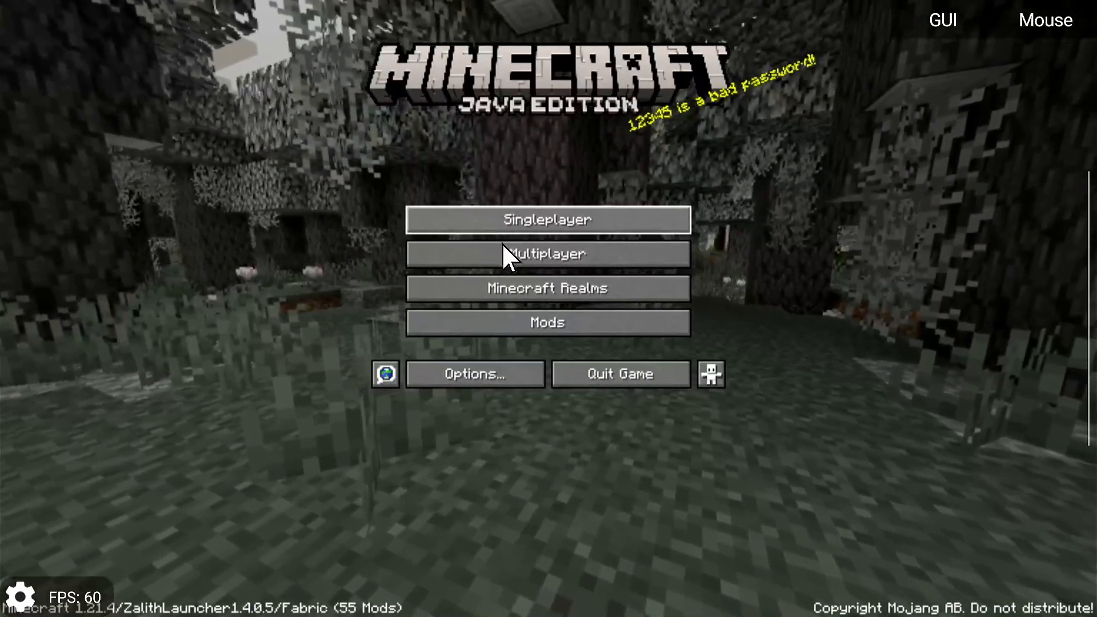
Create a new singleplayer world with difficulty set to Hard.
left_click(548, 219)
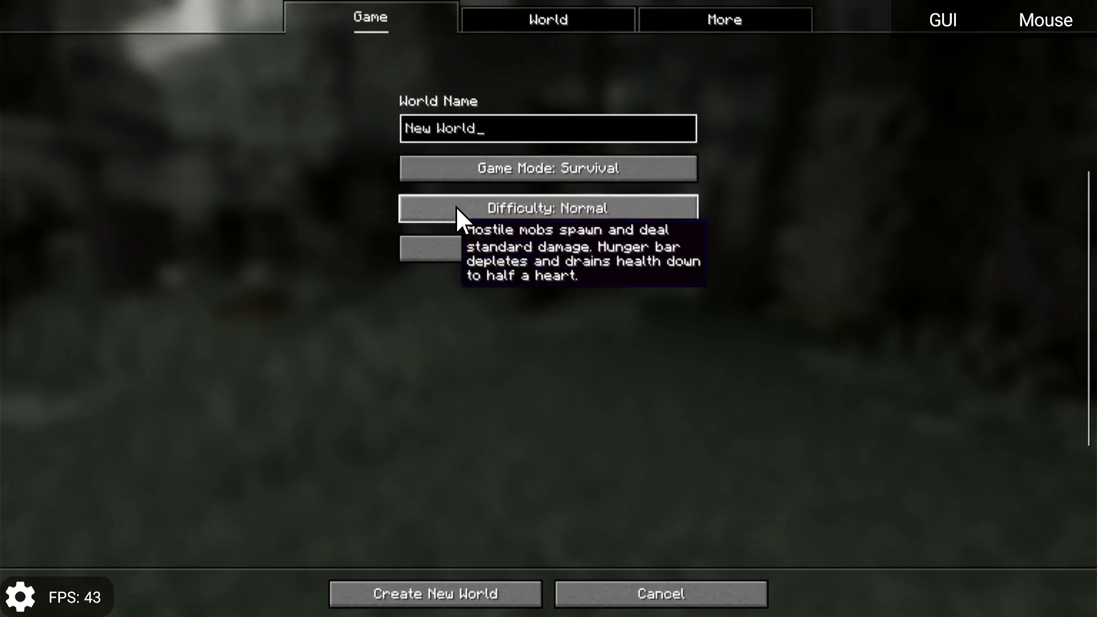
left_click(548, 208)
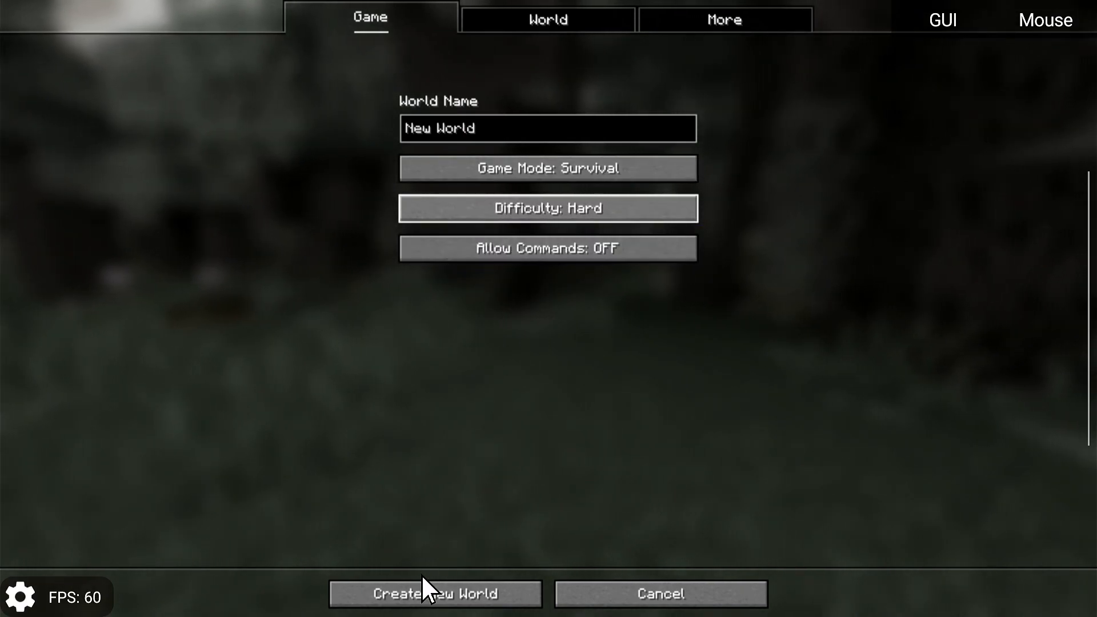
left_click(434, 593)
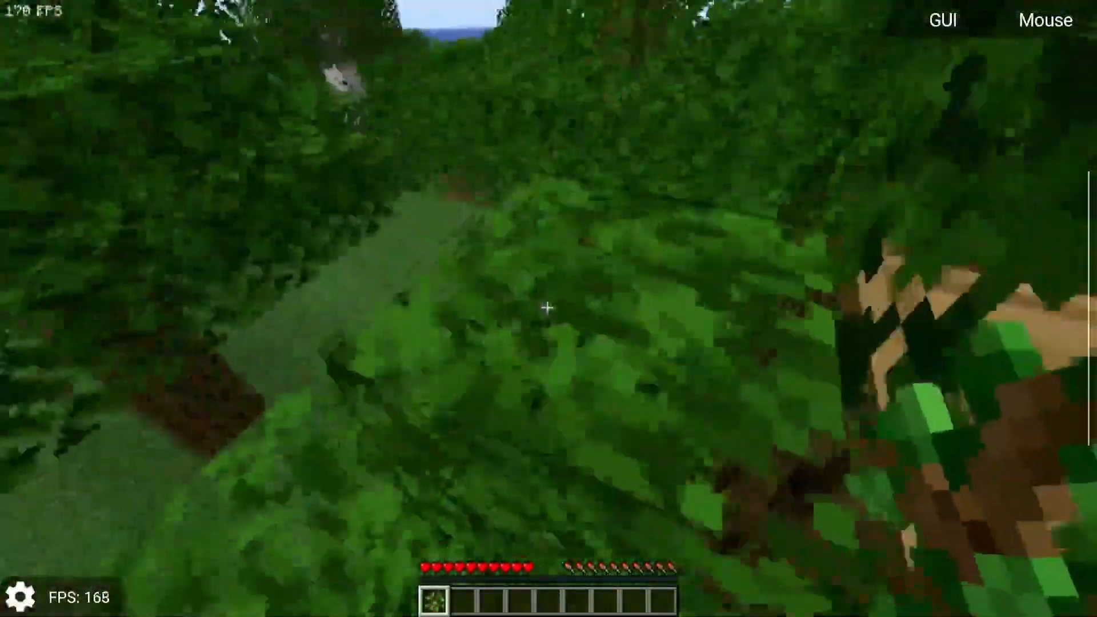
mouse_move(548, 309)
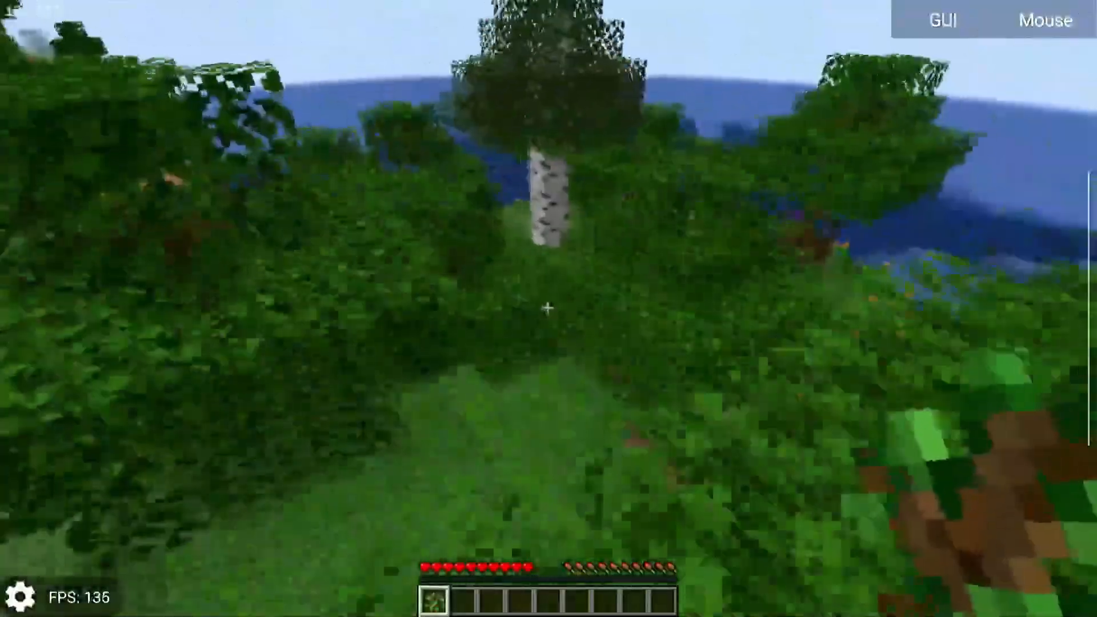
mouse_move(549, 308)
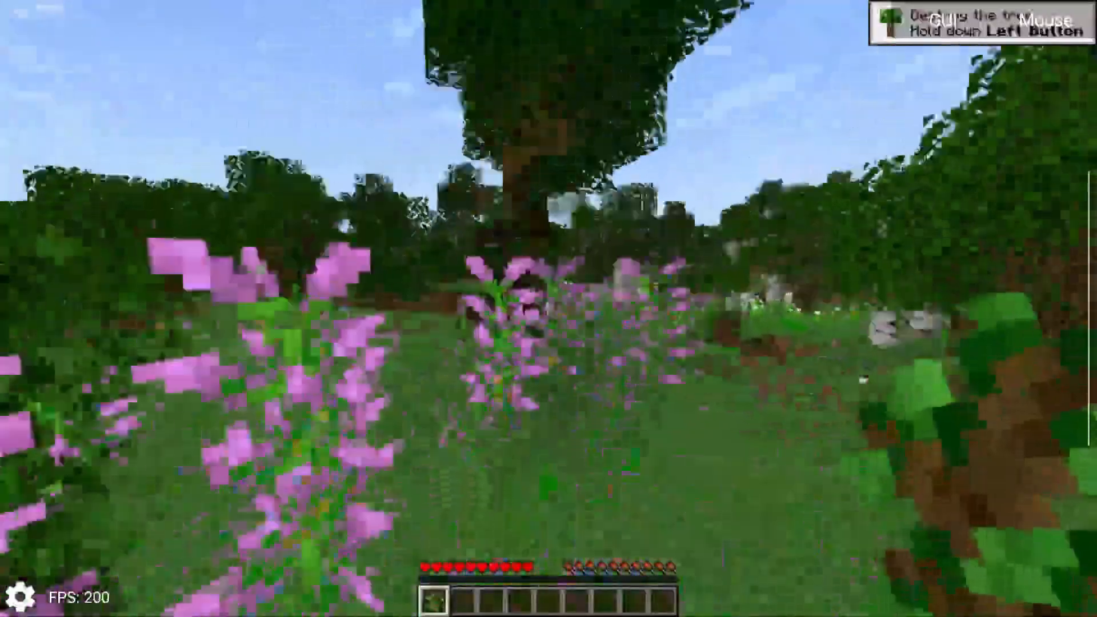
mouse_move(548, 308)
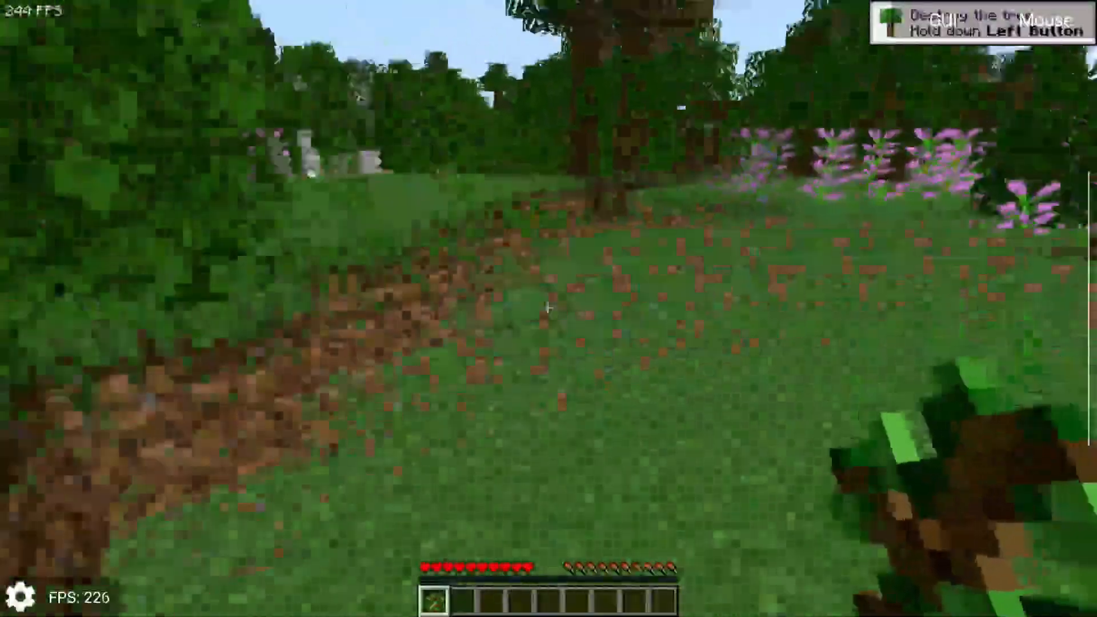
mouse_move(548, 309)
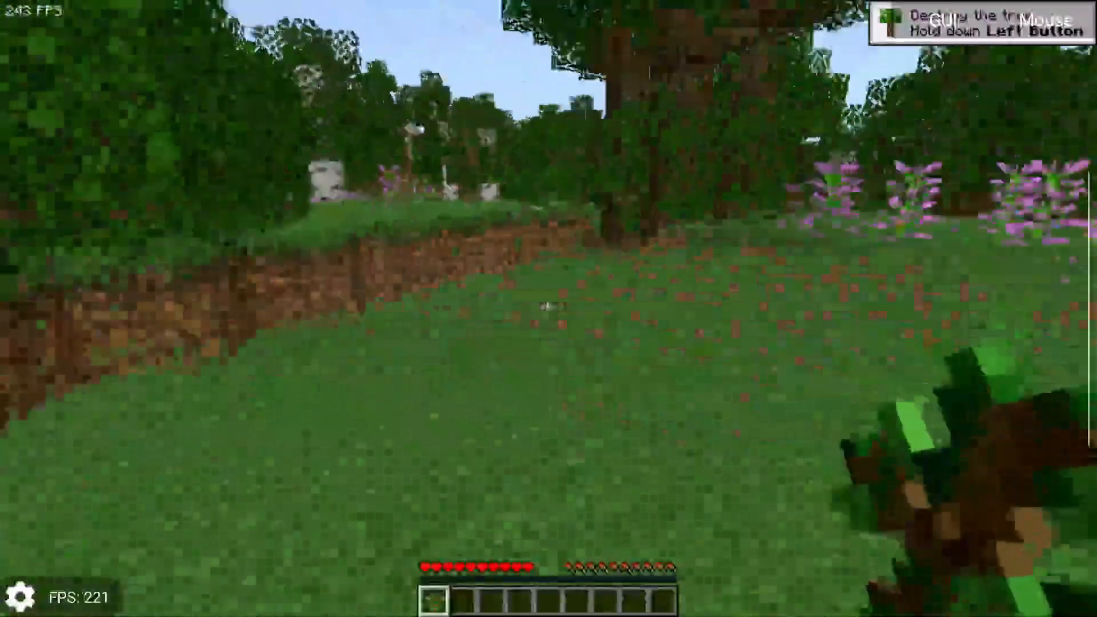
mouse_move(549, 308)
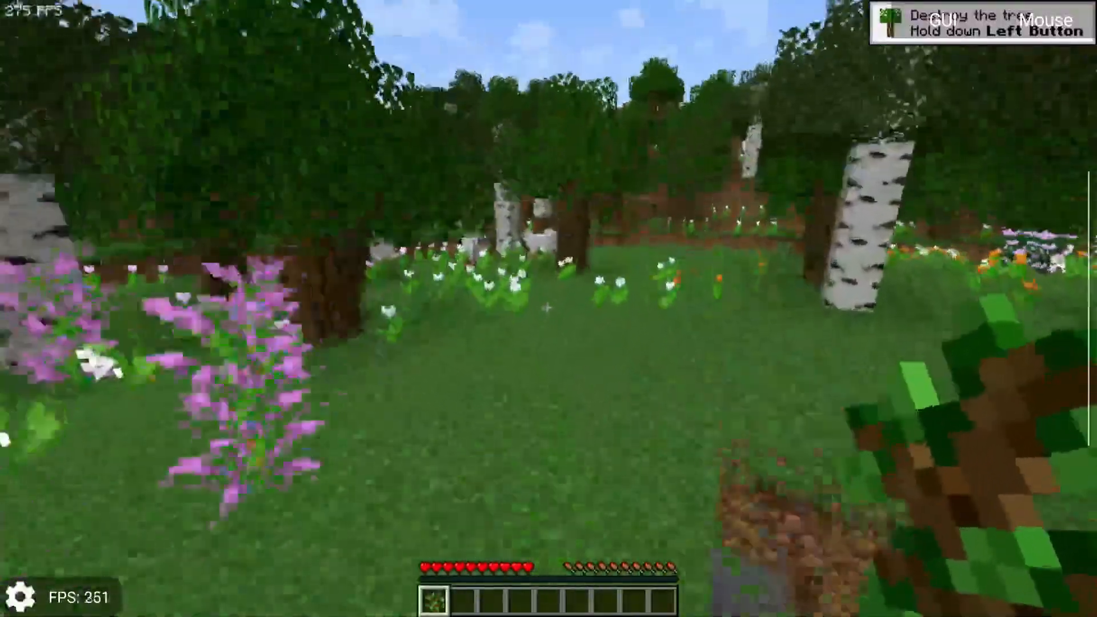
mouse_move(548, 308)
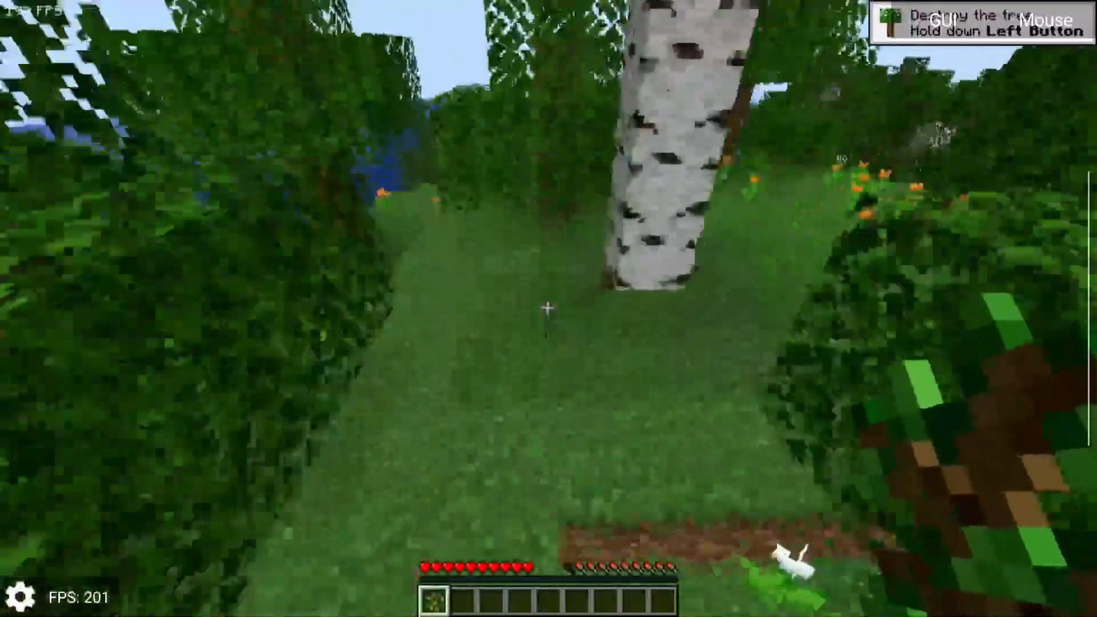
mouse_move(548, 308)
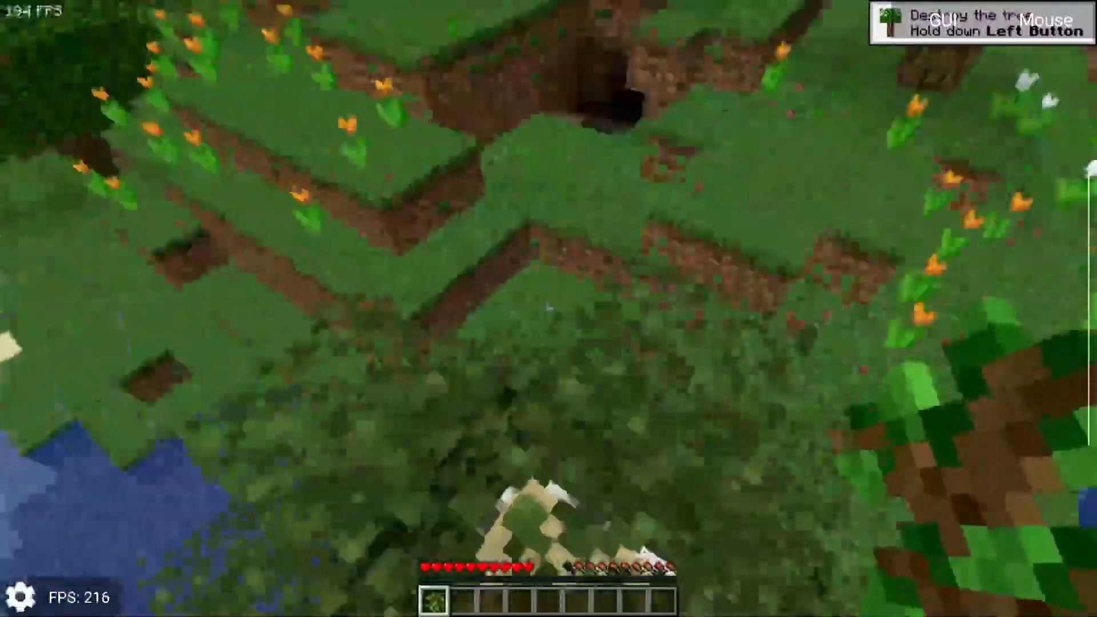
mouse_move(548, 308)
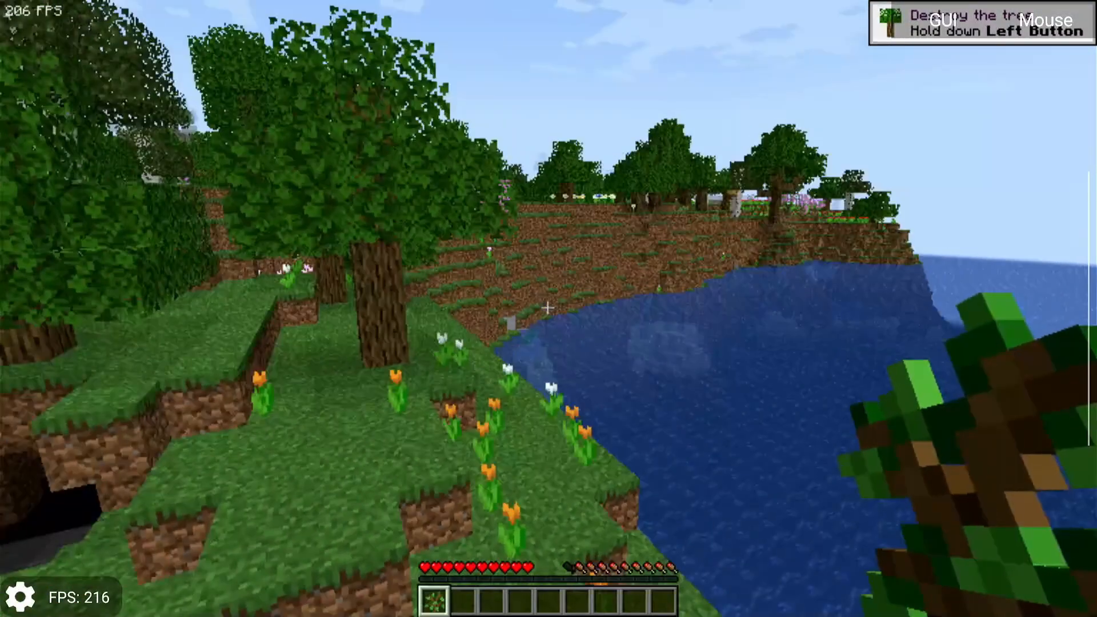
mouse_move(549, 308)
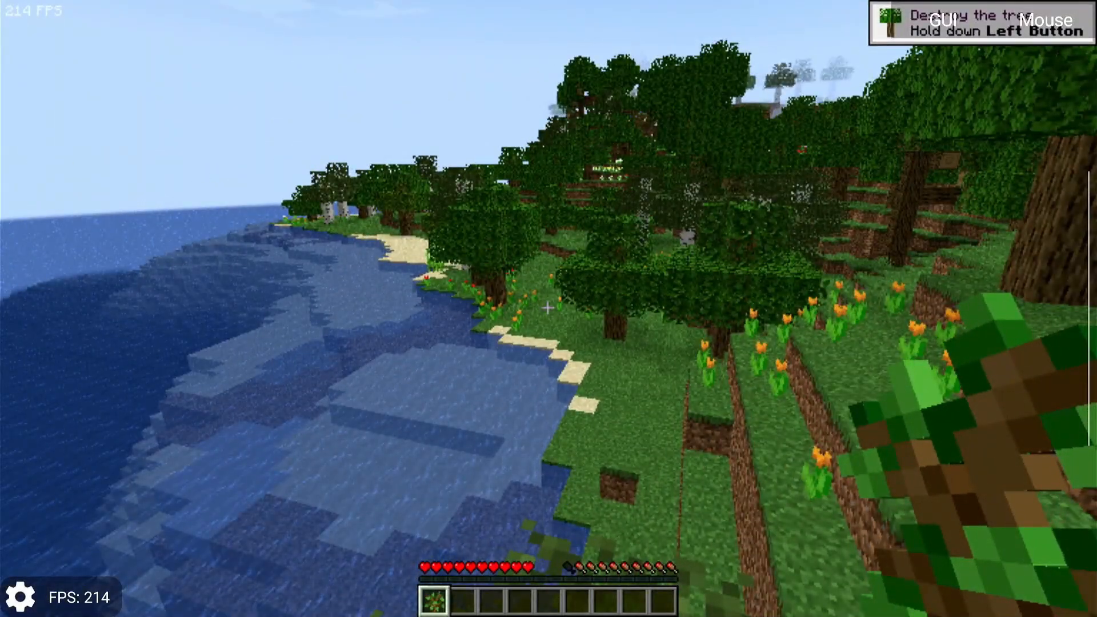
Exit the game back to the launcher after exploring the forest and lakeshore.
key("Escape")
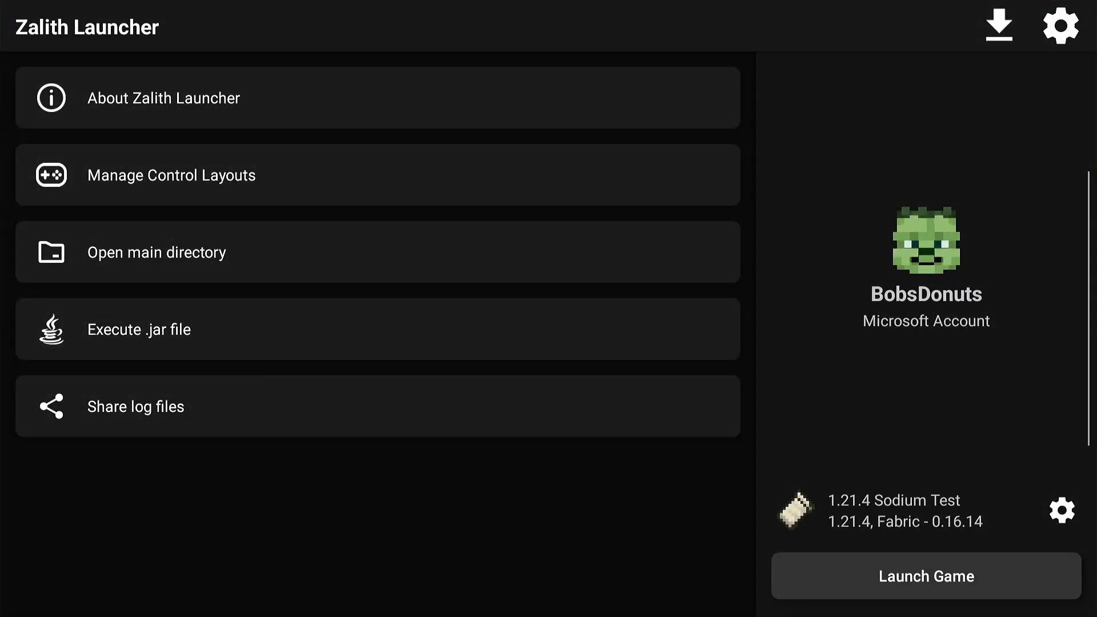
Download Cloth Config API, Entity Culling, FerriteCore 7.1.1, Fabric Language Kotlin, Sodium Extra, Reese's Sodium Options 1.8.3.
left_click(998, 26)
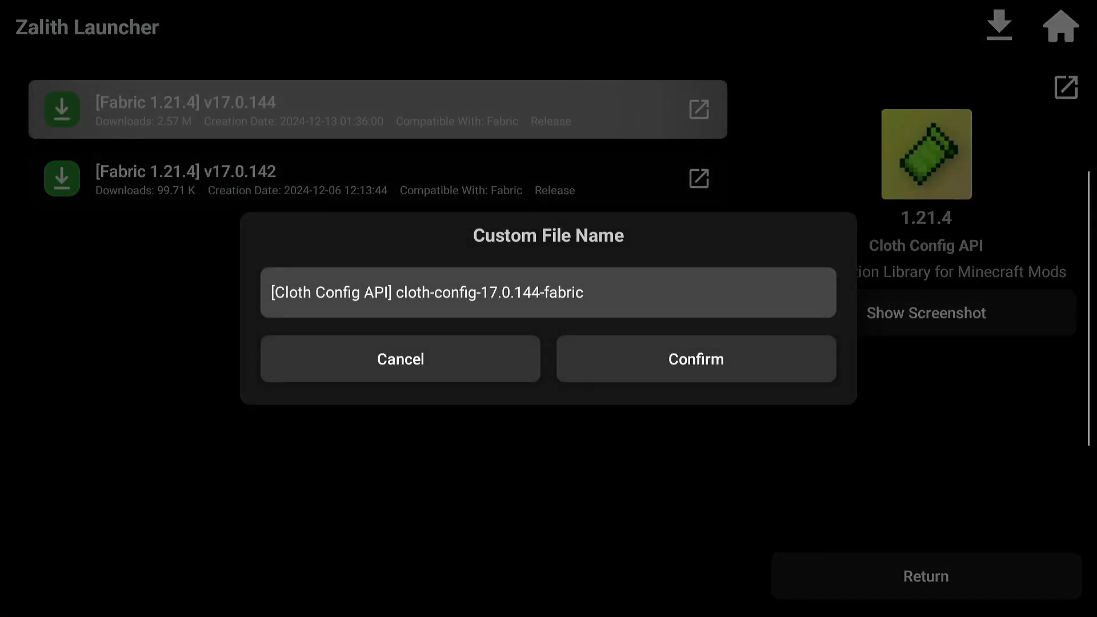
left_click(695, 358)
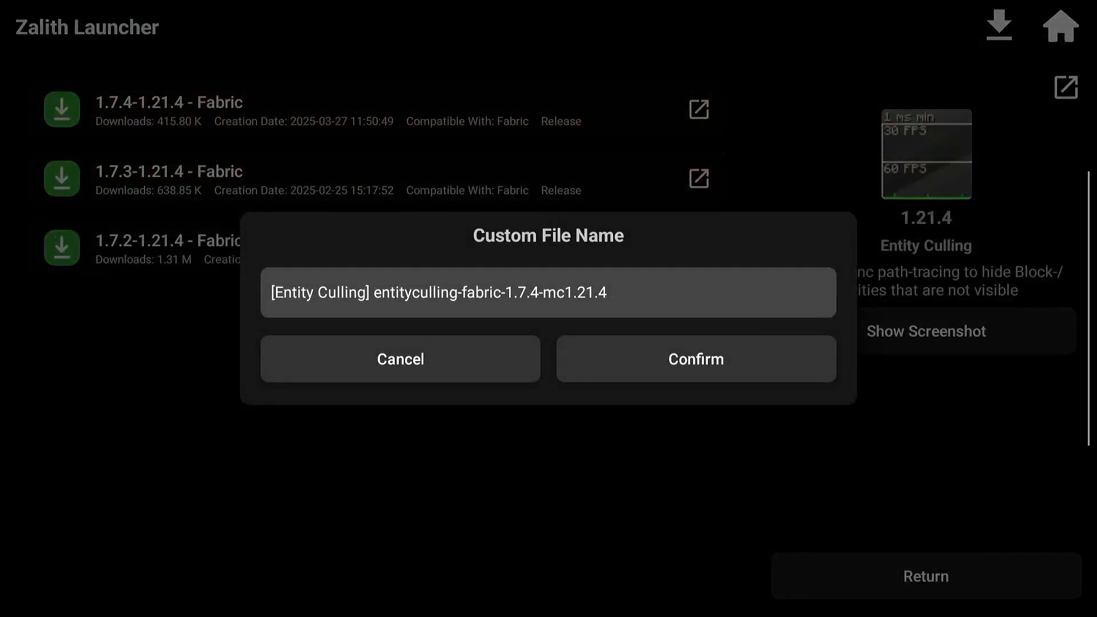
left_click(695, 359)
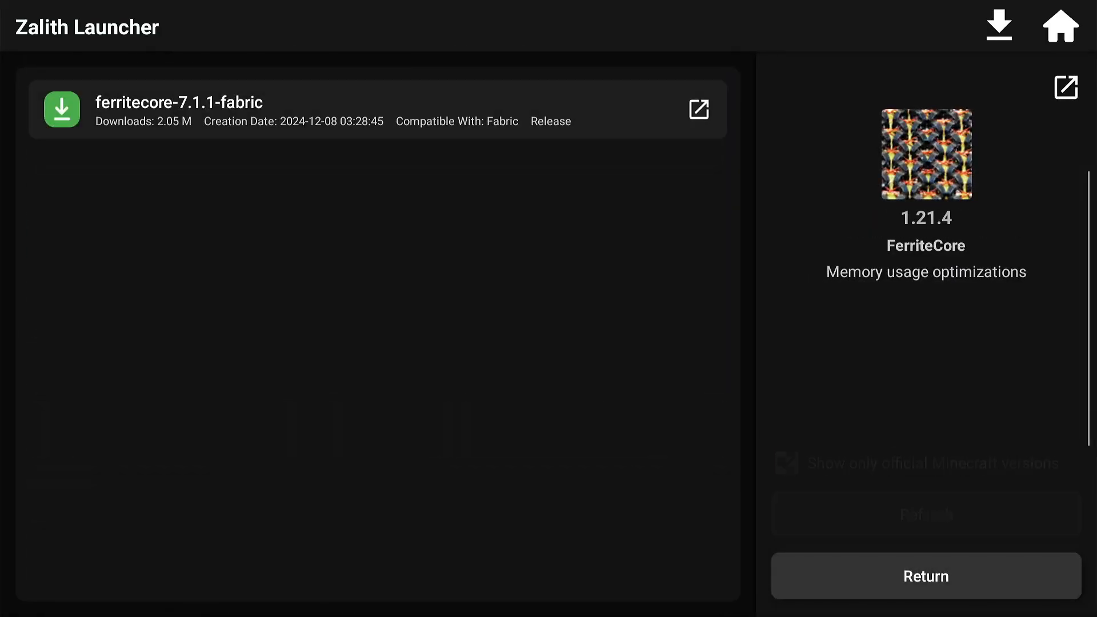
left_click(925, 575)
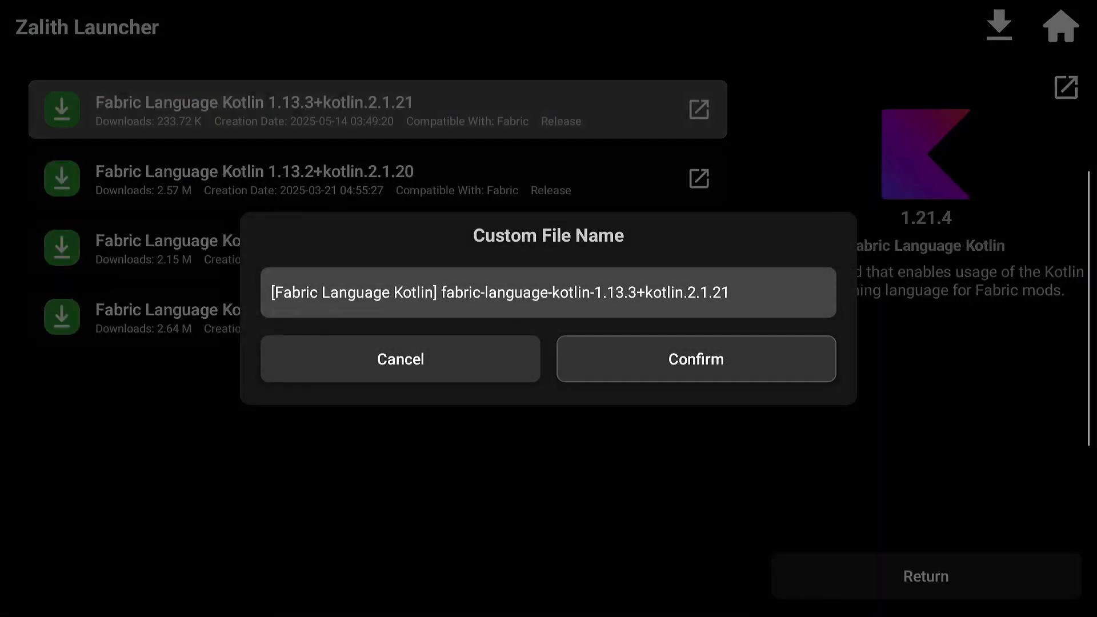
left_click(695, 358)
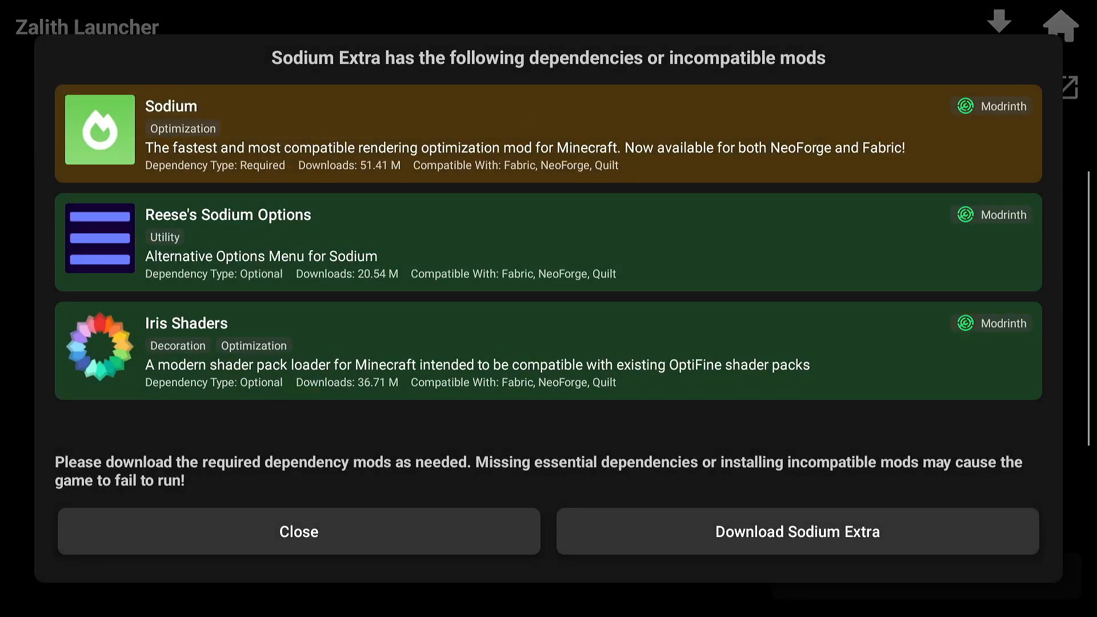
left_click(298, 531)
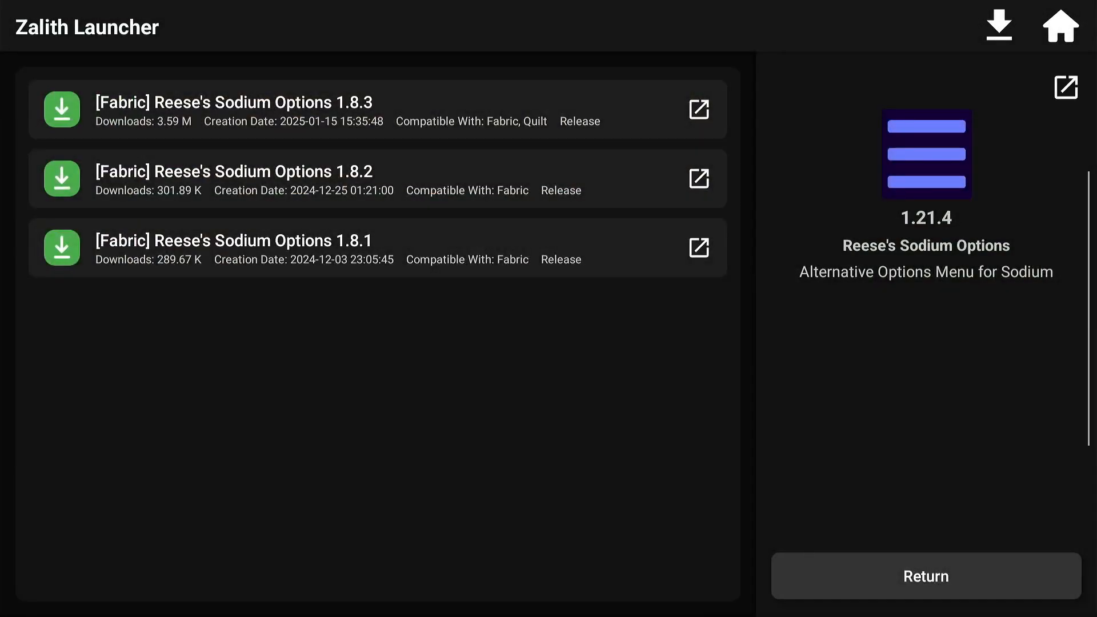
left_click(925, 575)
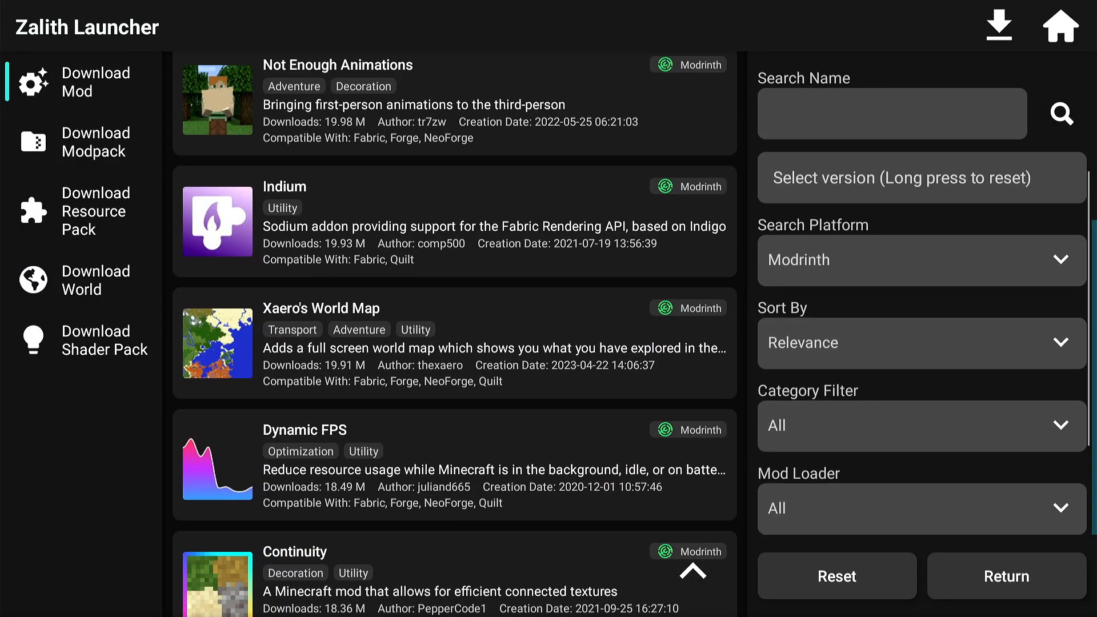
Filter mods to Minecraft 1.21.4 and download Dynamic FPS.
left_click(920, 178)
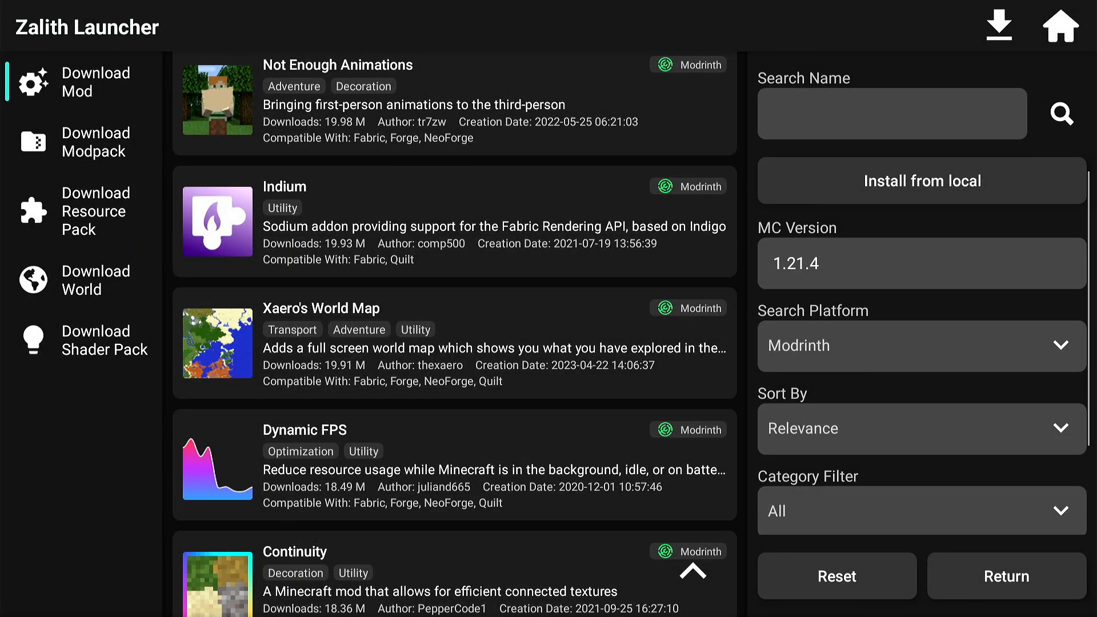
scroll("down", 3)
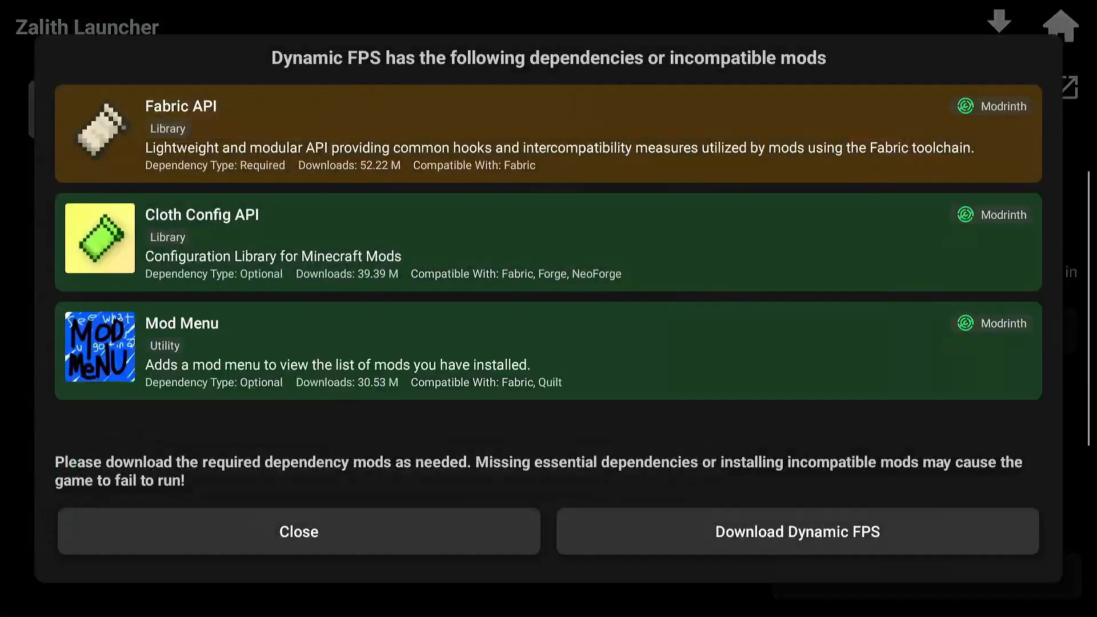
left_click(298, 530)
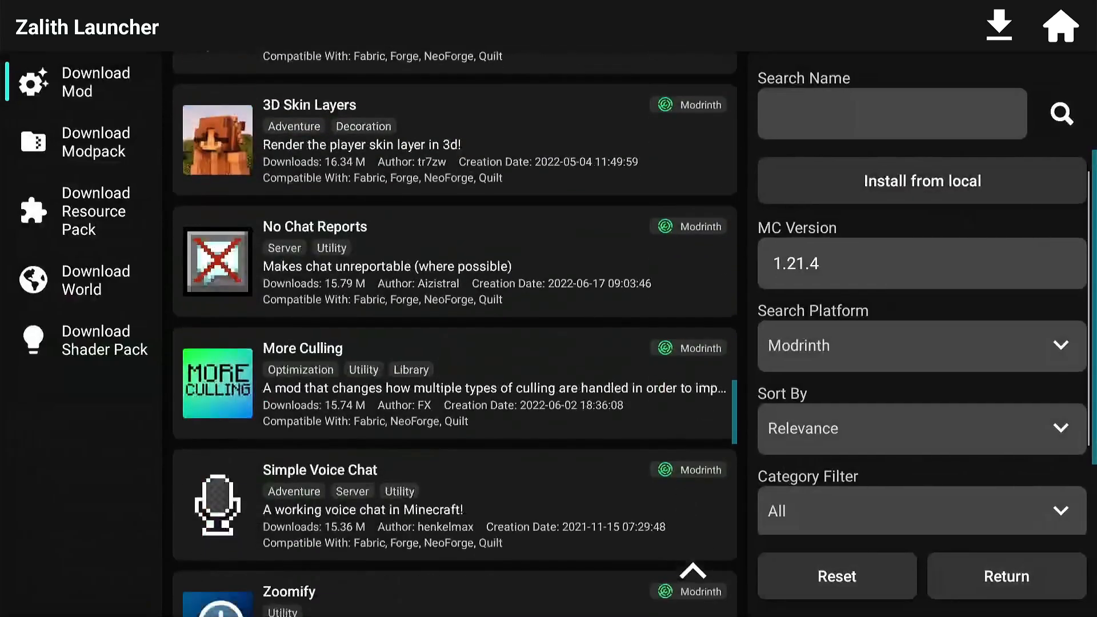
Browse further down the mod list for more mods.
left_click(302, 349)
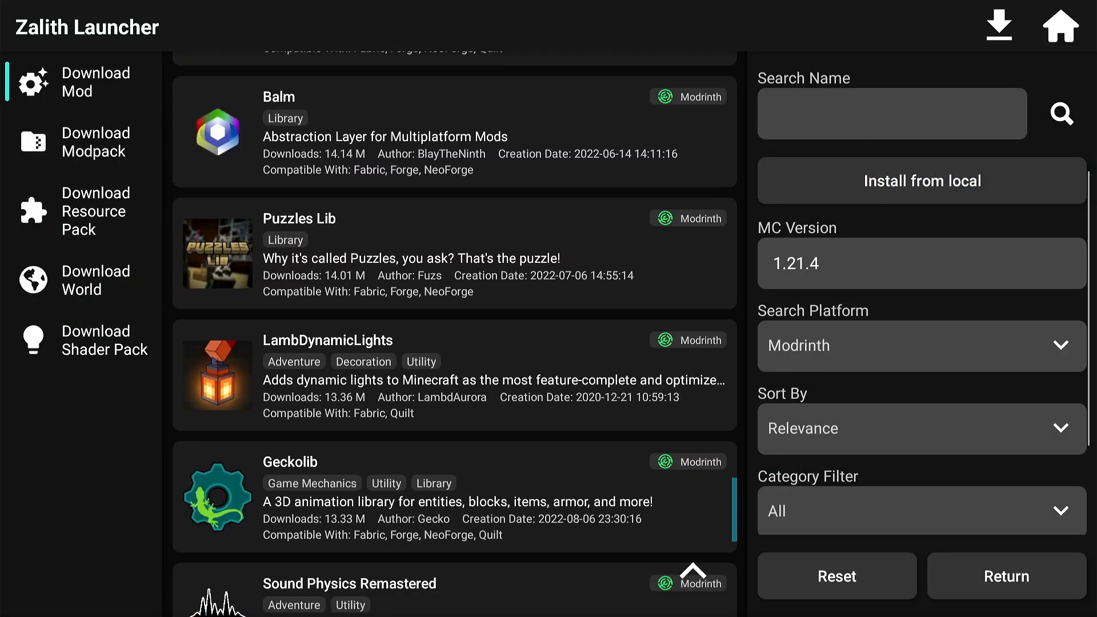
scroll("down", 3)
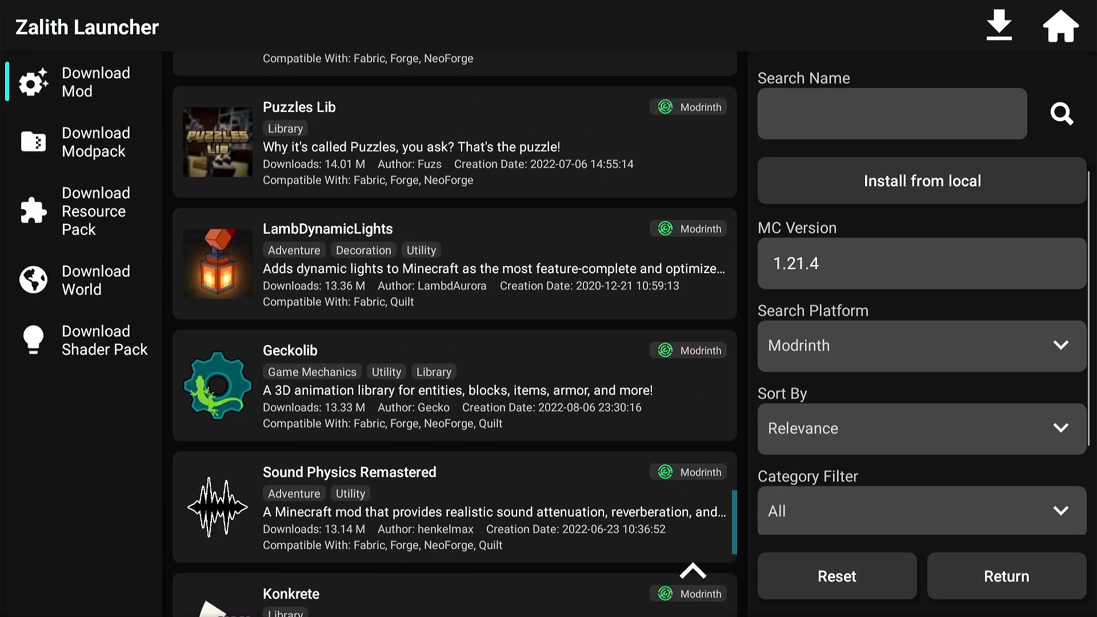
scroll("down", 3)
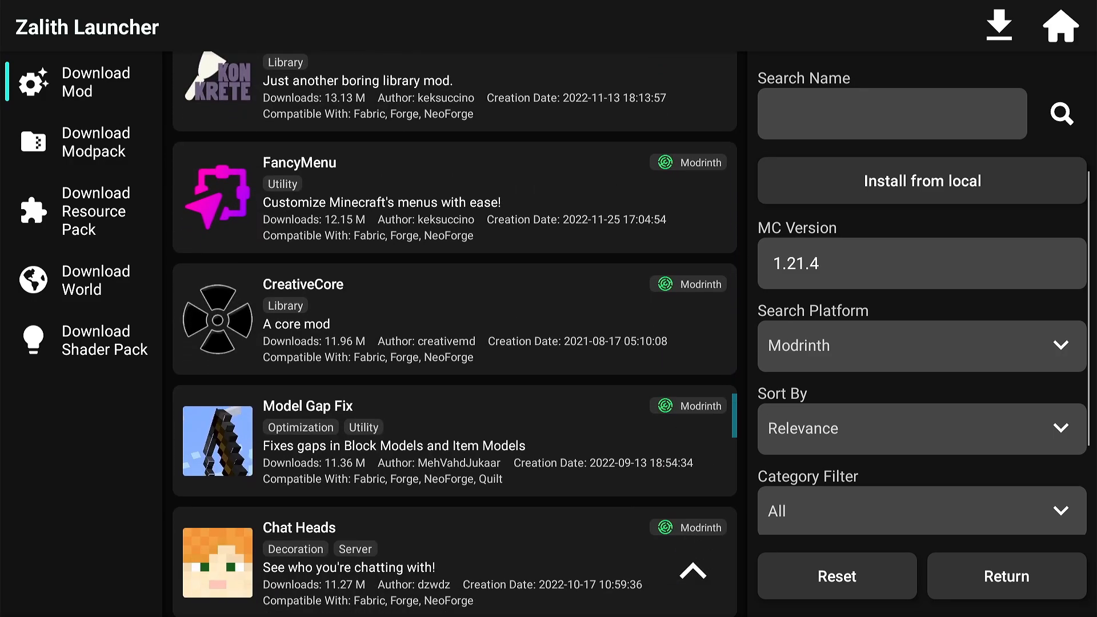
scroll("down", 3)
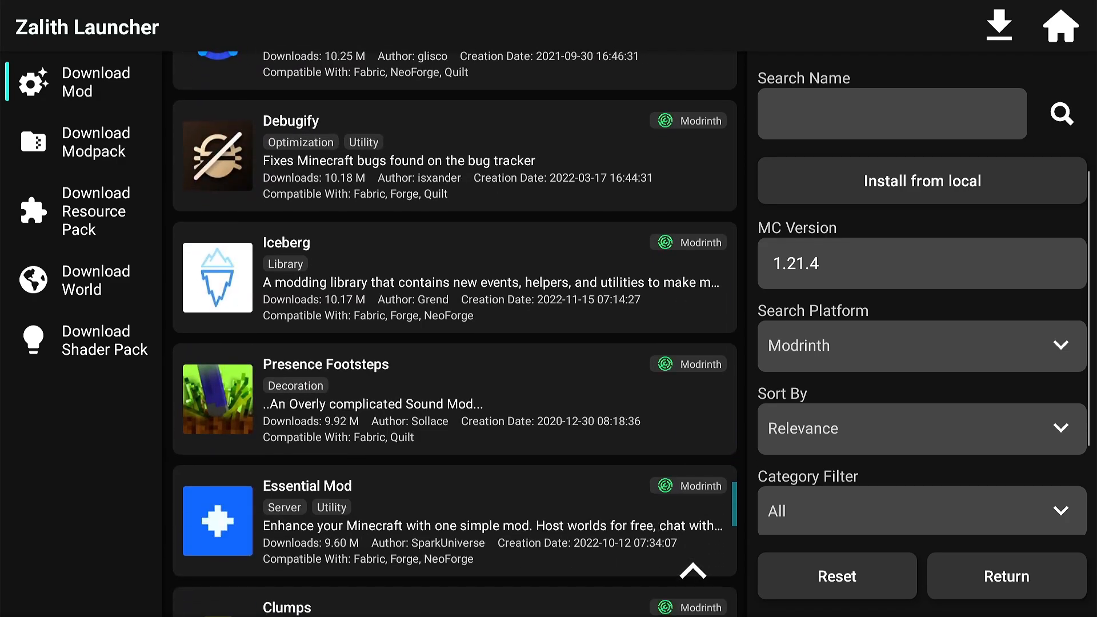
scroll("down", 3)
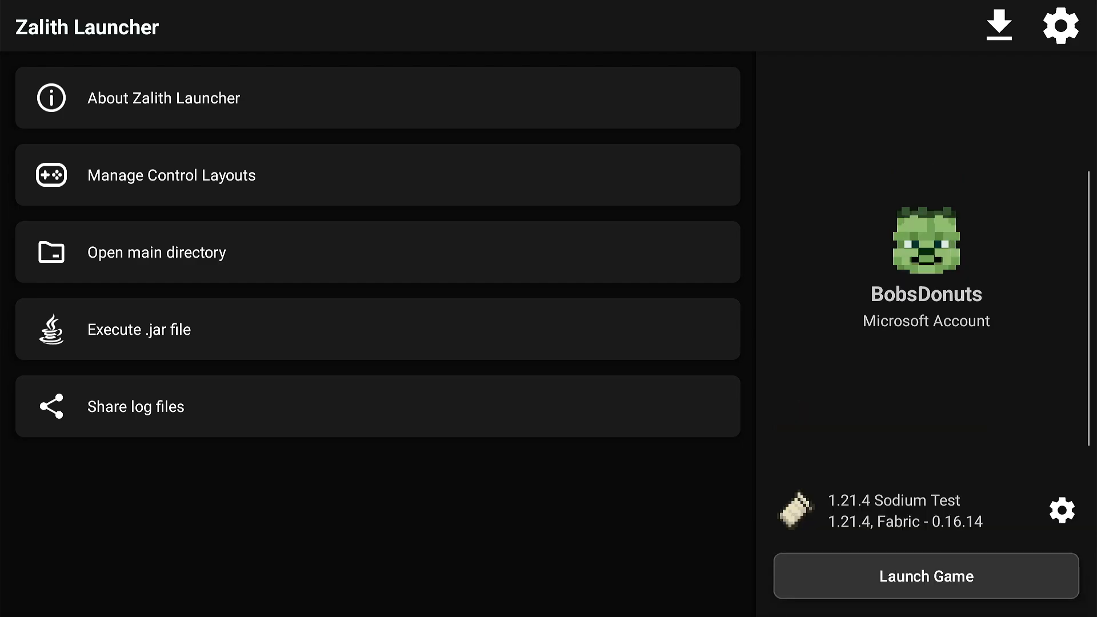
Launch the 1.21.4 Sodium Test instance and let its game files download.
left_click(925, 576)
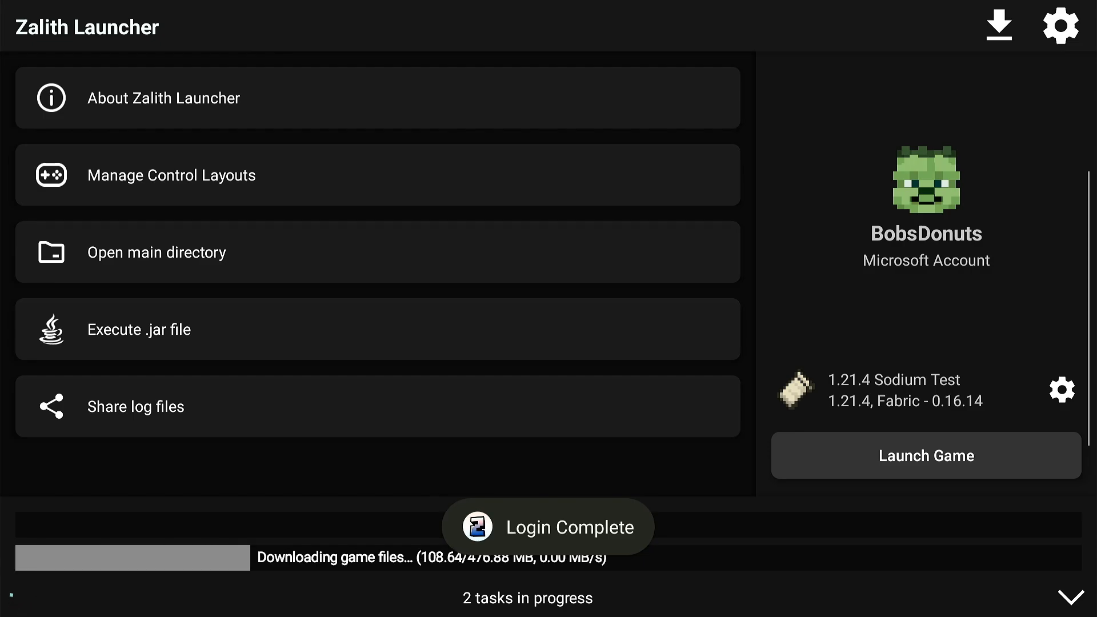
left_click(925, 455)
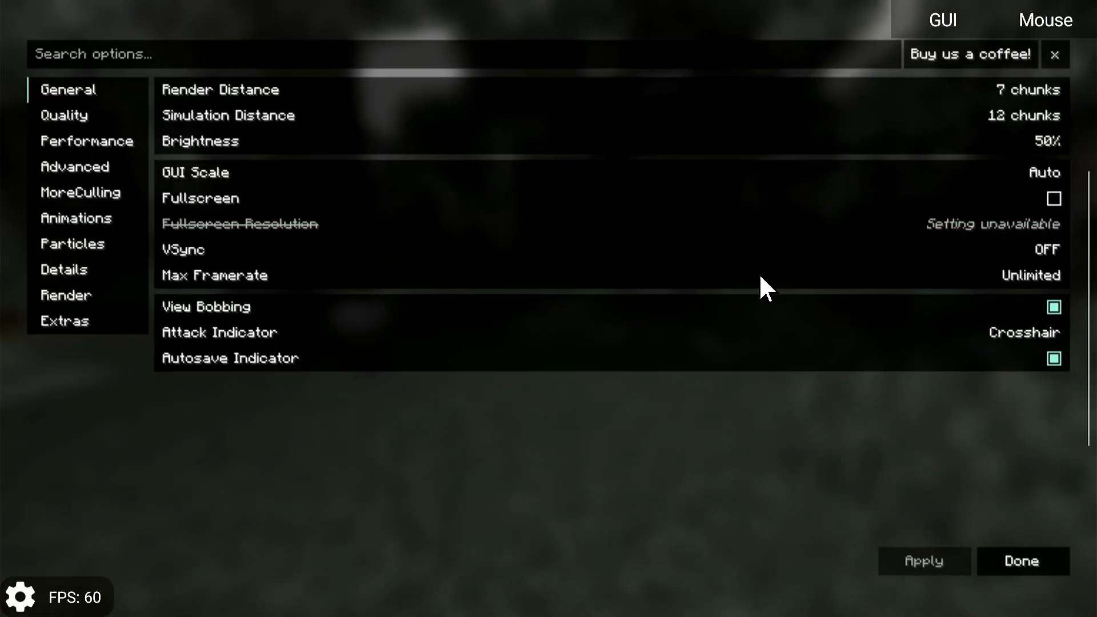
Turn off Entity Shadows under Quality, then look over the Performance and Advanced tabs.
left_click(63, 116)
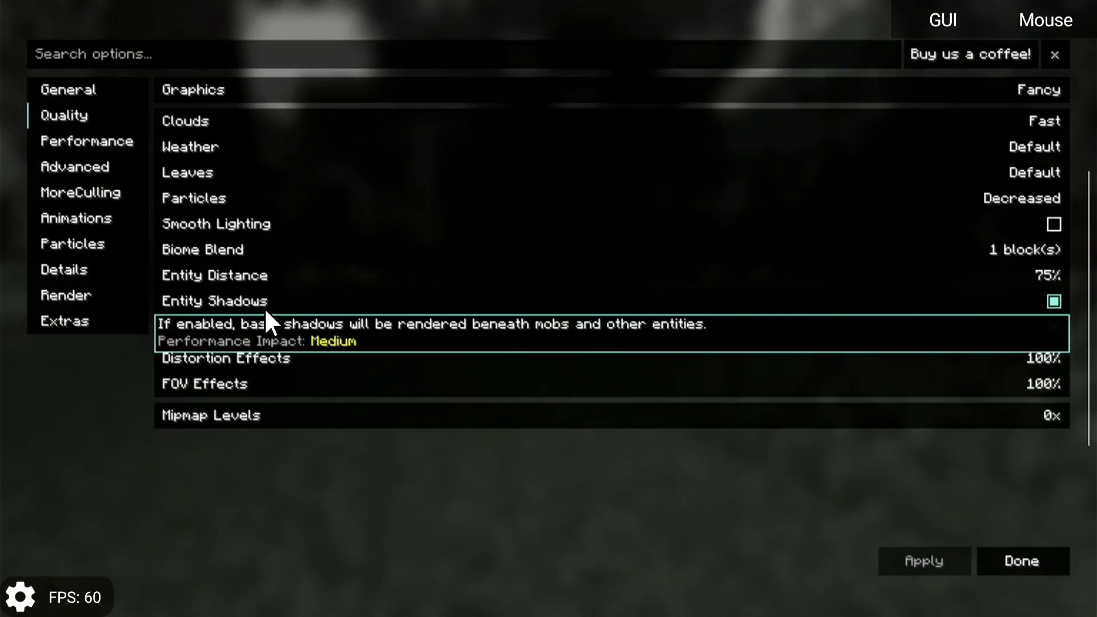
left_click(1053, 301)
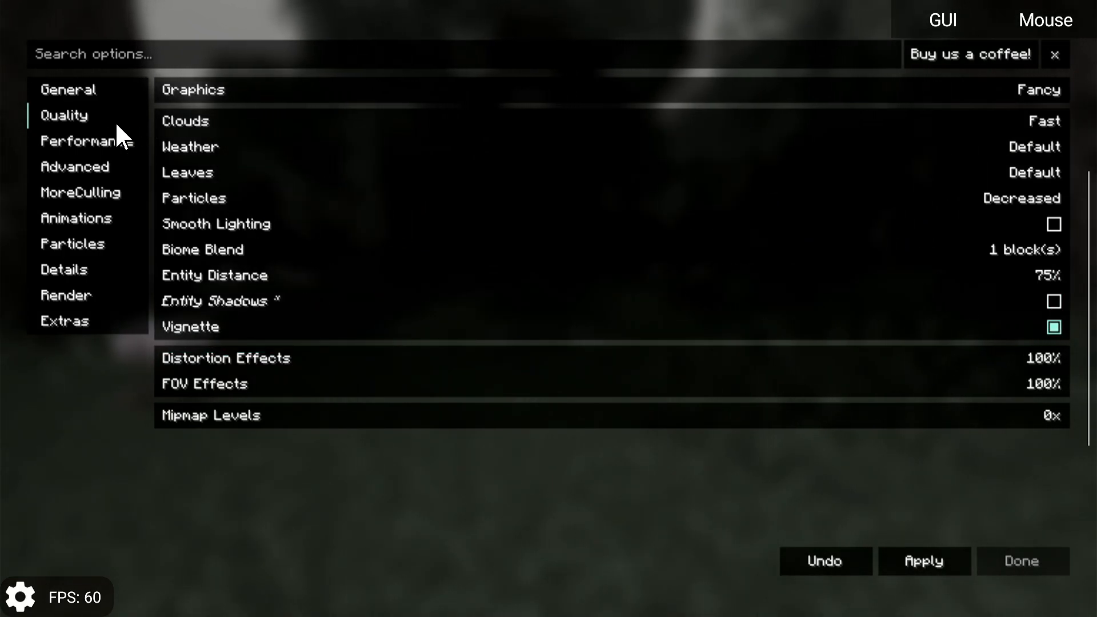
left_click(85, 140)
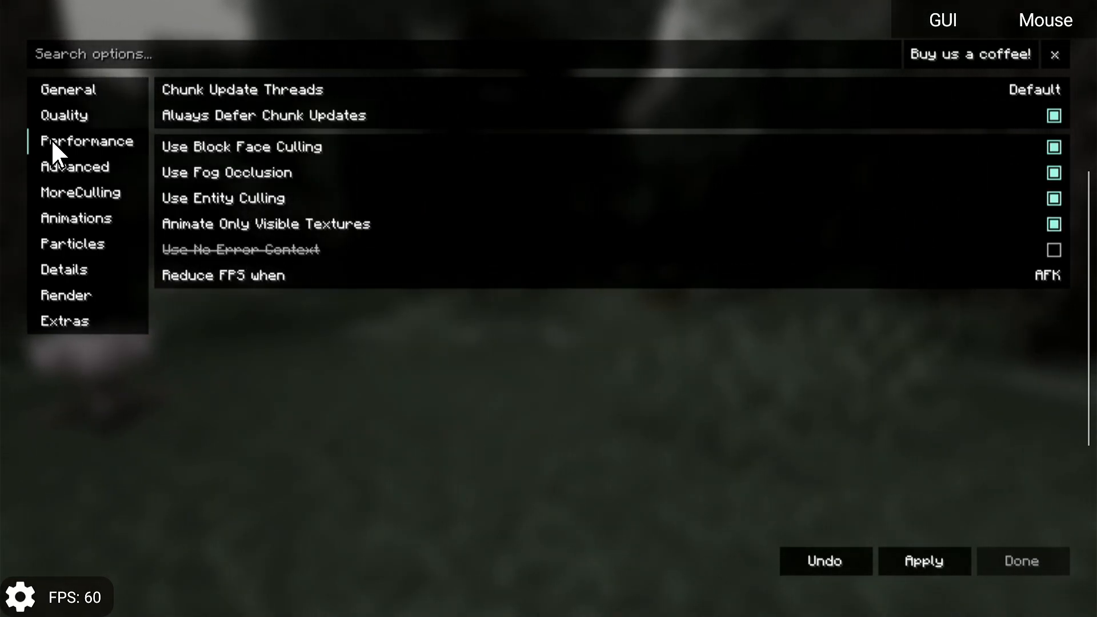
left_click(74, 165)
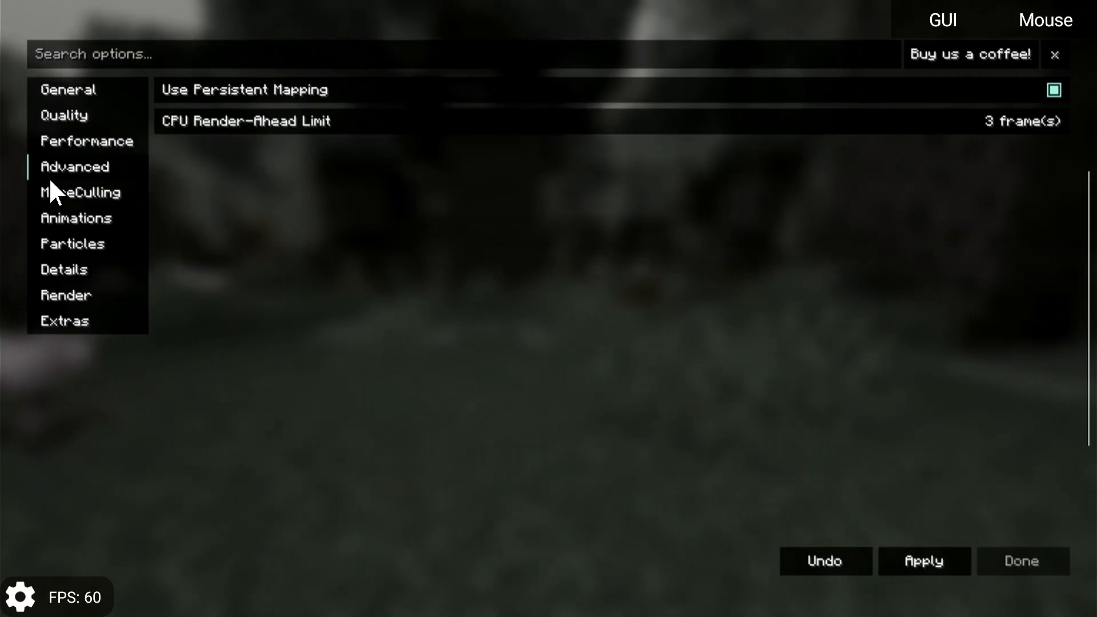
Browse the MoreCulling, Particles, Extras and Render tabs, then apply and return to the title screen.
left_click(80, 192)
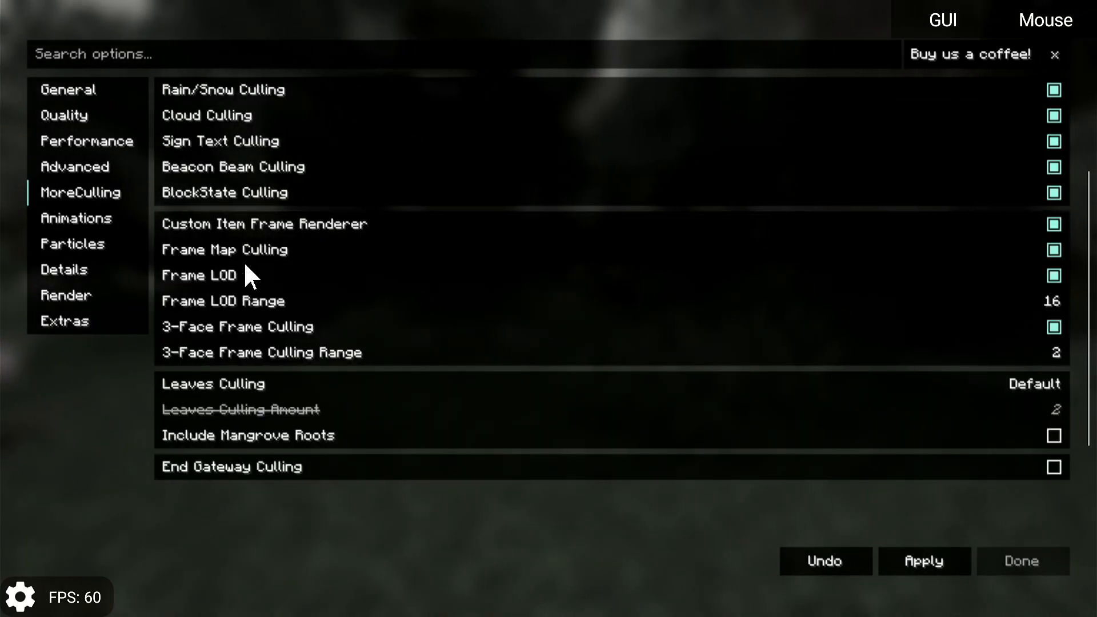
mouse_move(584, 405)
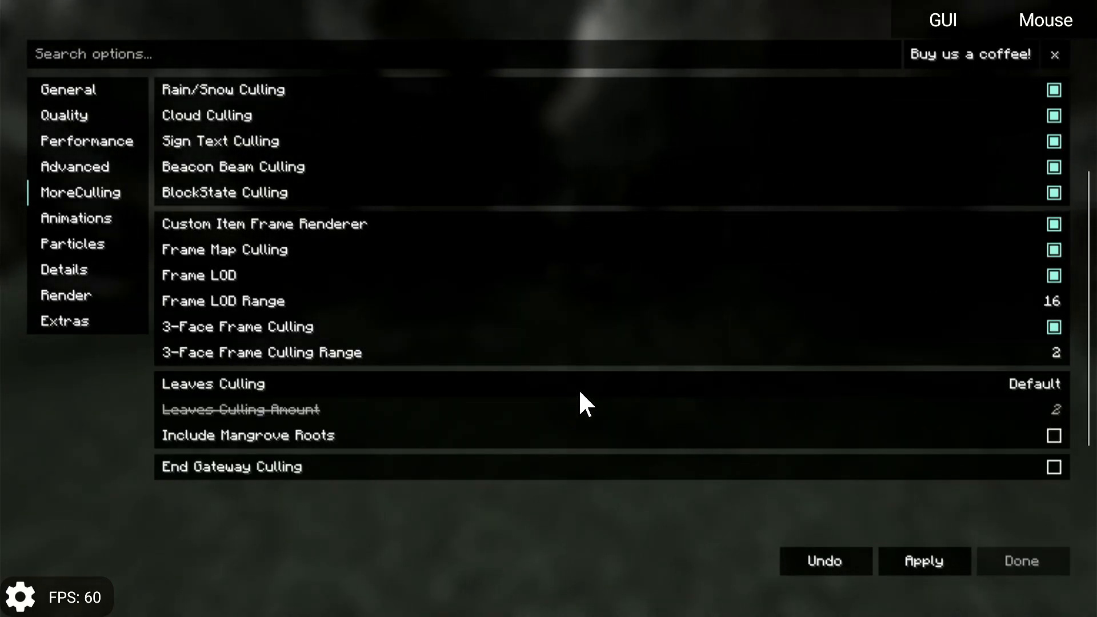
left_click(72, 243)
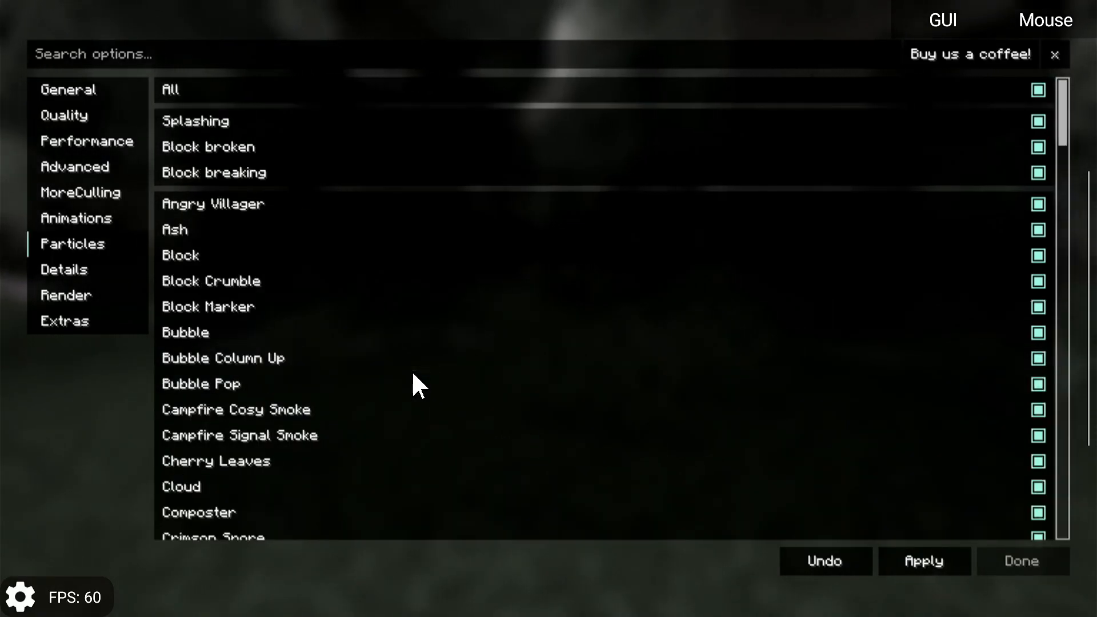
left_click(64, 321)
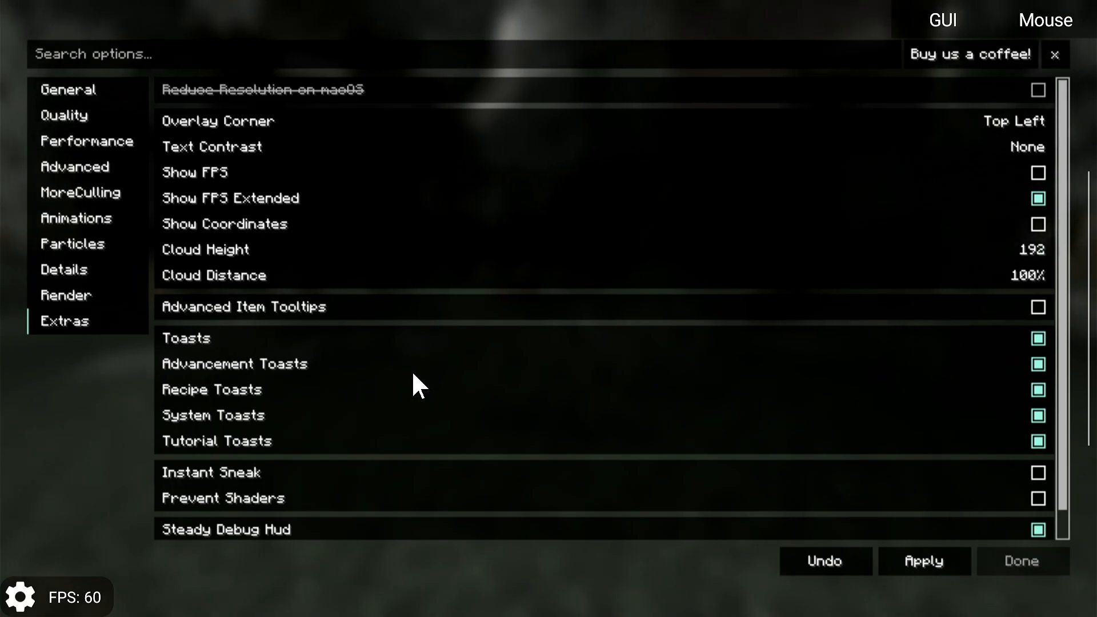
left_click(65, 294)
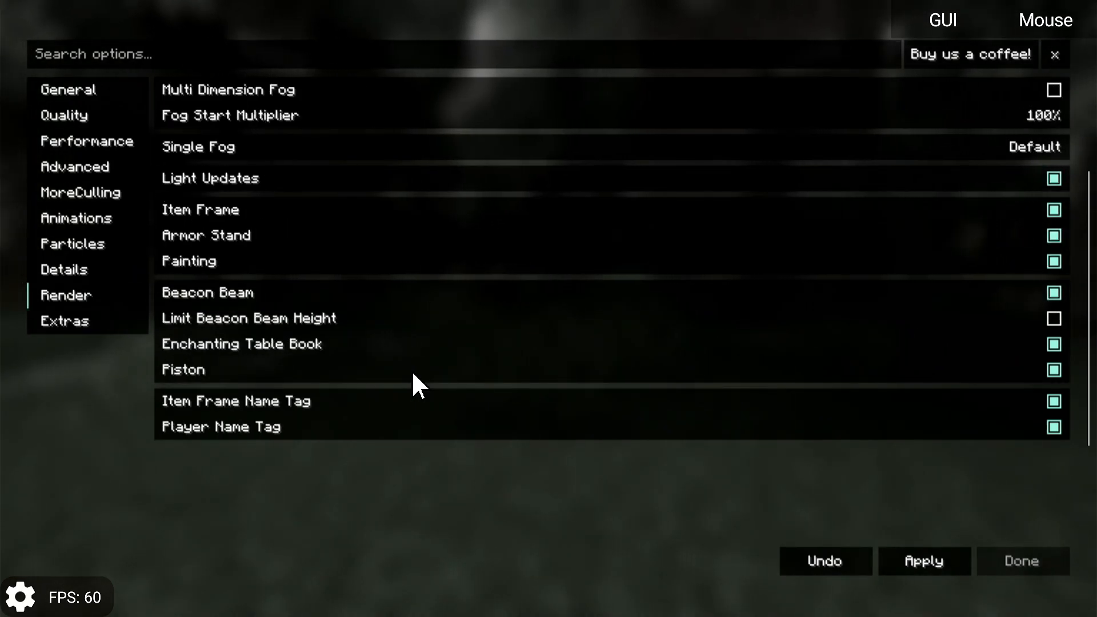
left_click(923, 560)
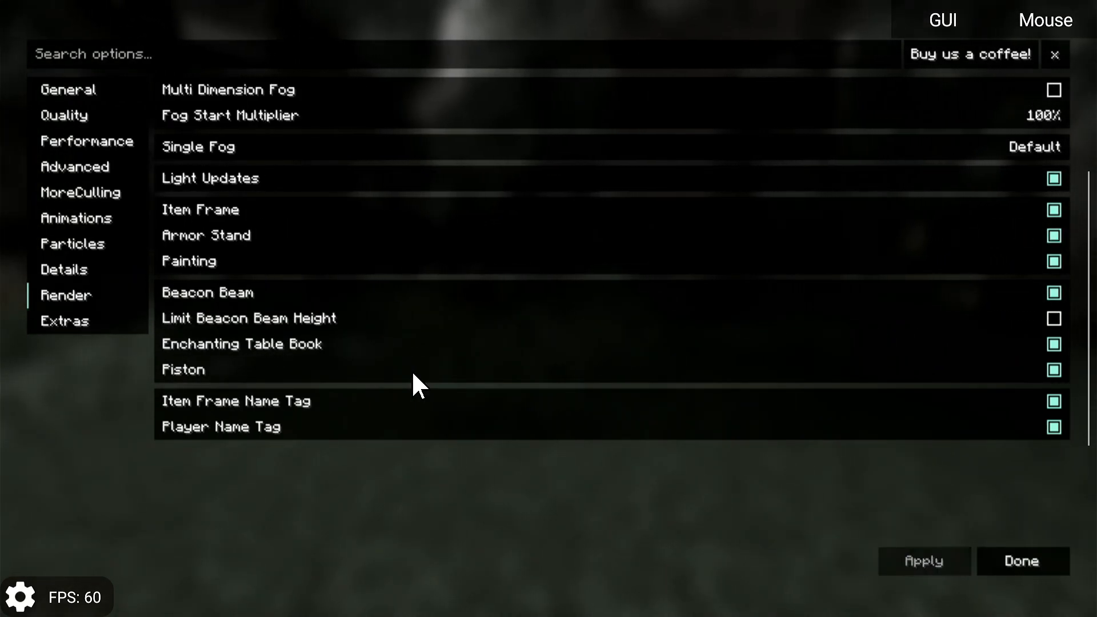
left_click(1019, 560)
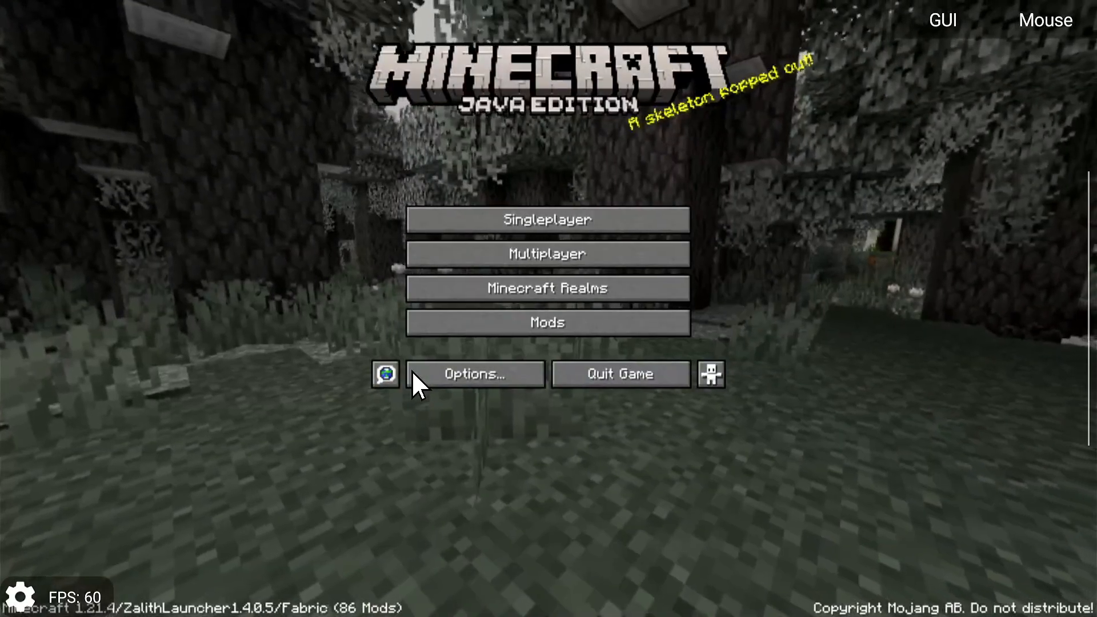
Launch the Survival 'New World' save from the Singleplayer world list.
left_click(547, 218)
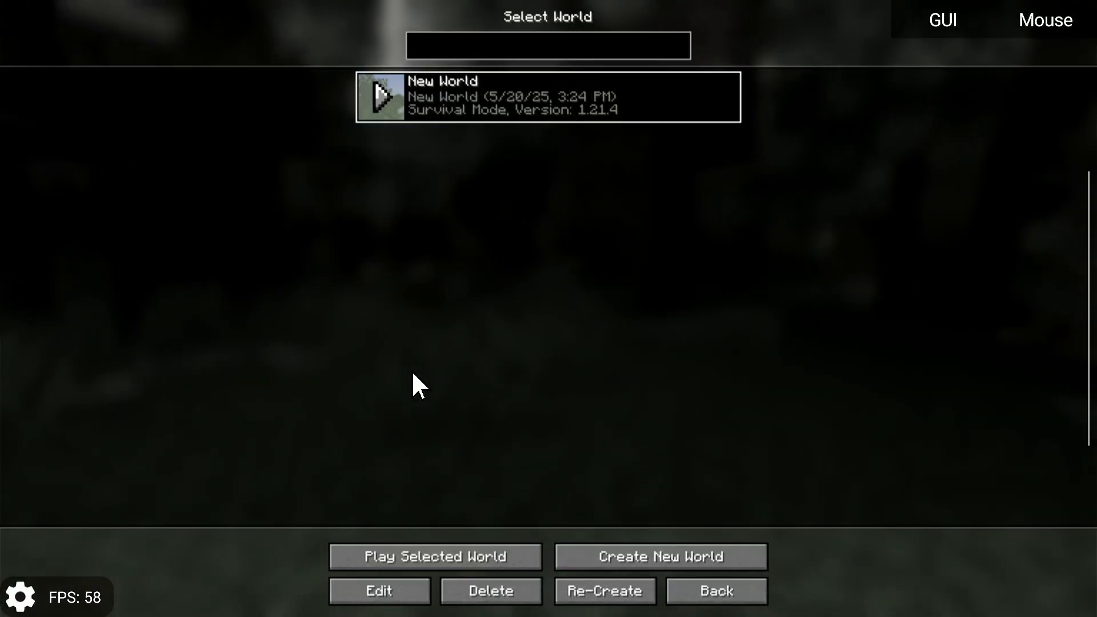
left_click(434, 556)
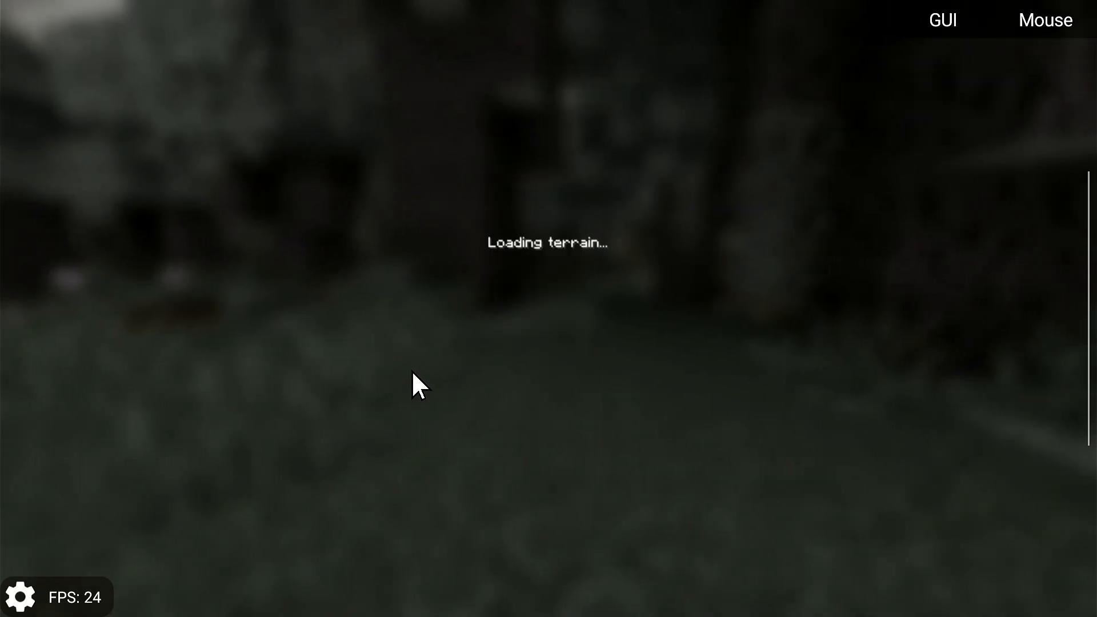
mouse_move(348, 518)
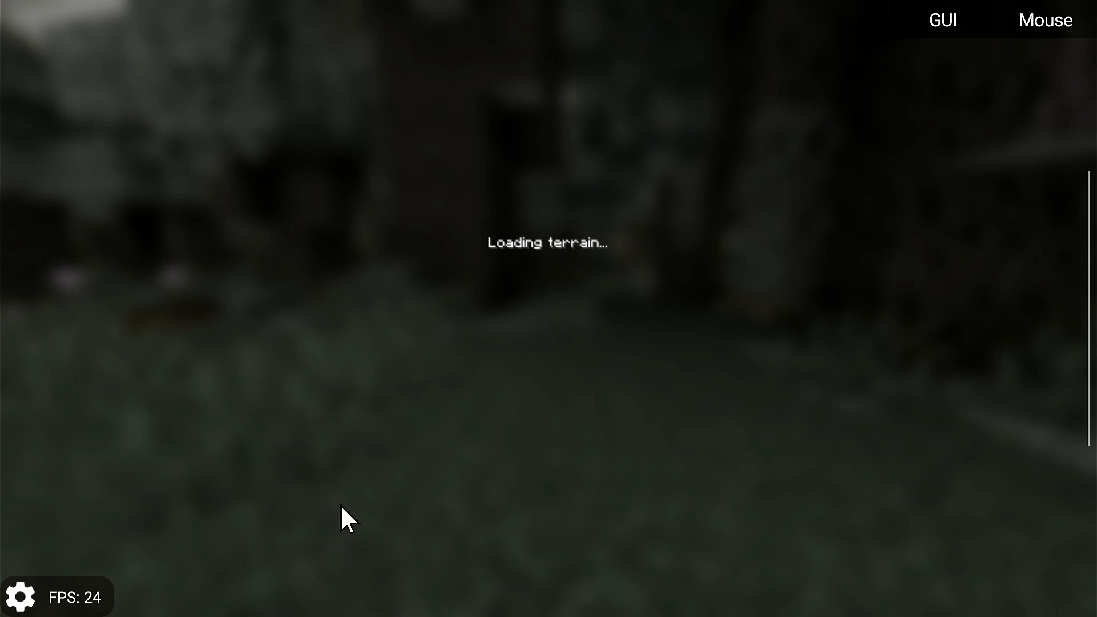
mouse_move(495, 482)
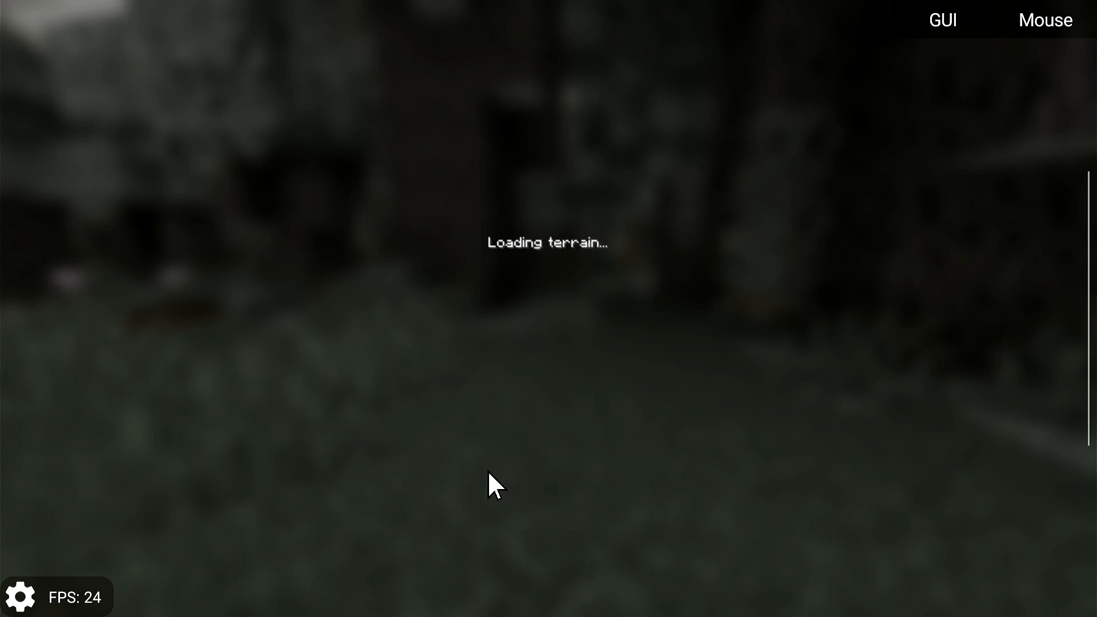
mouse_move(532, 451)
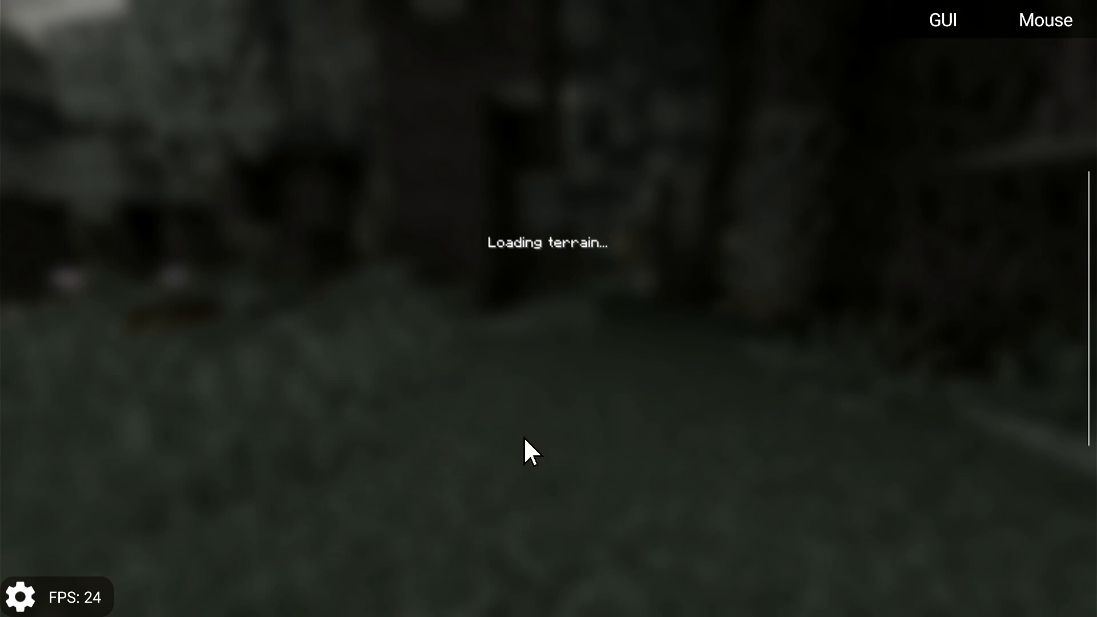
mouse_move(652, 584)
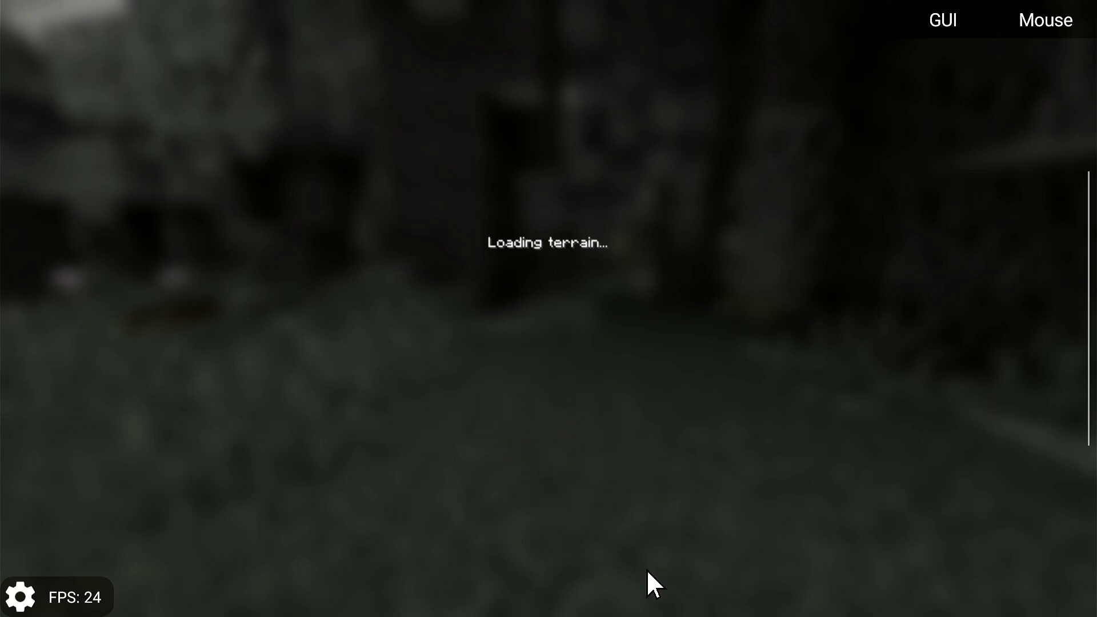
mouse_move(735, 451)
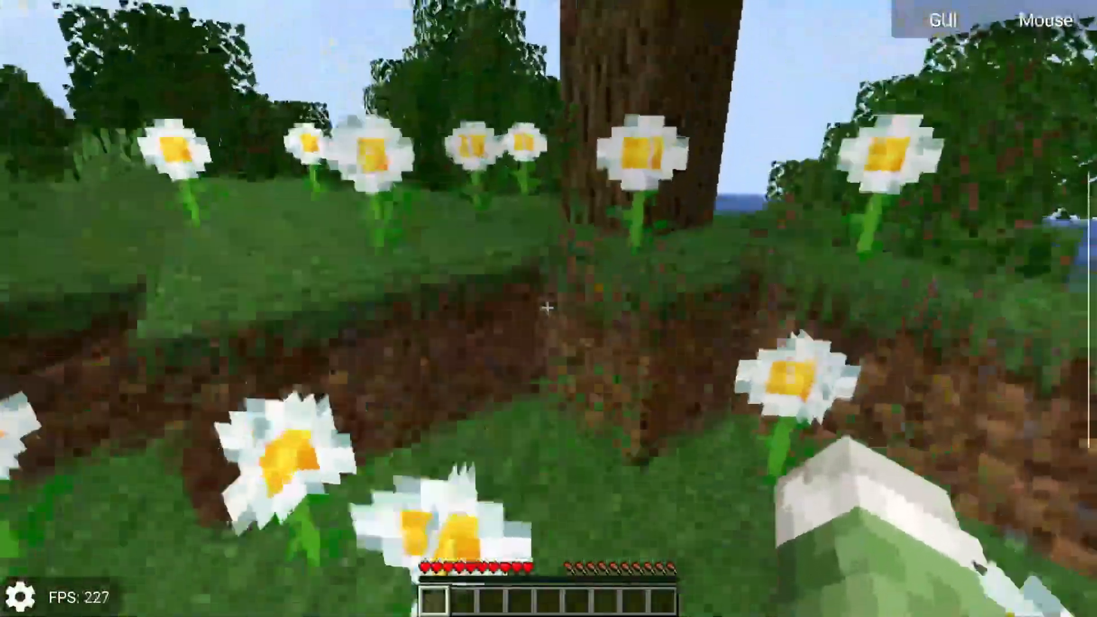
mouse_move(549, 308)
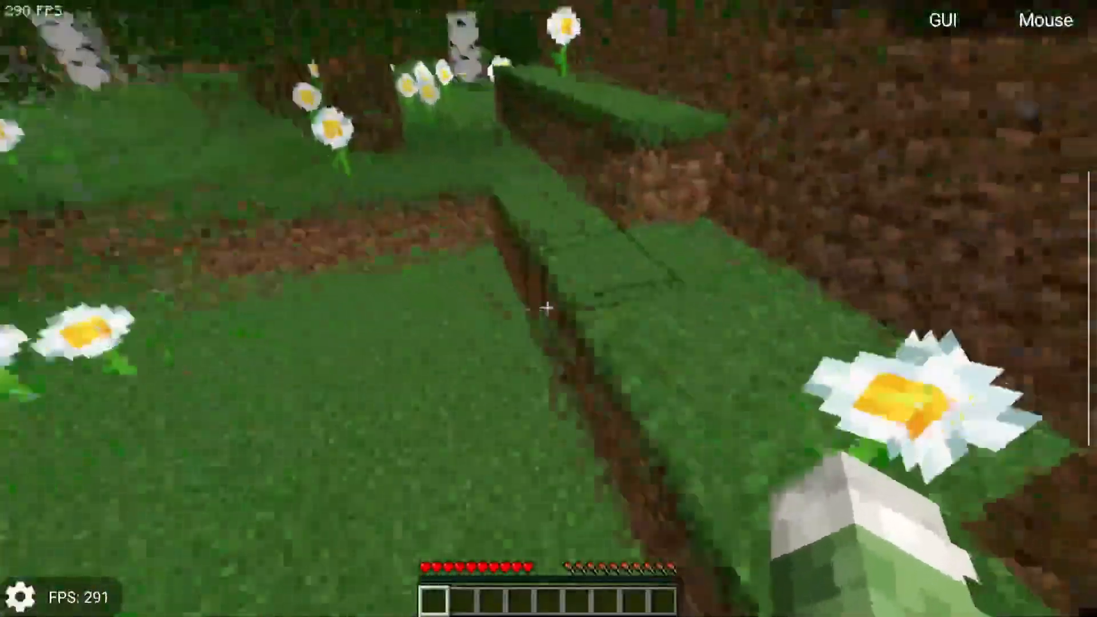
mouse_move(548, 309)
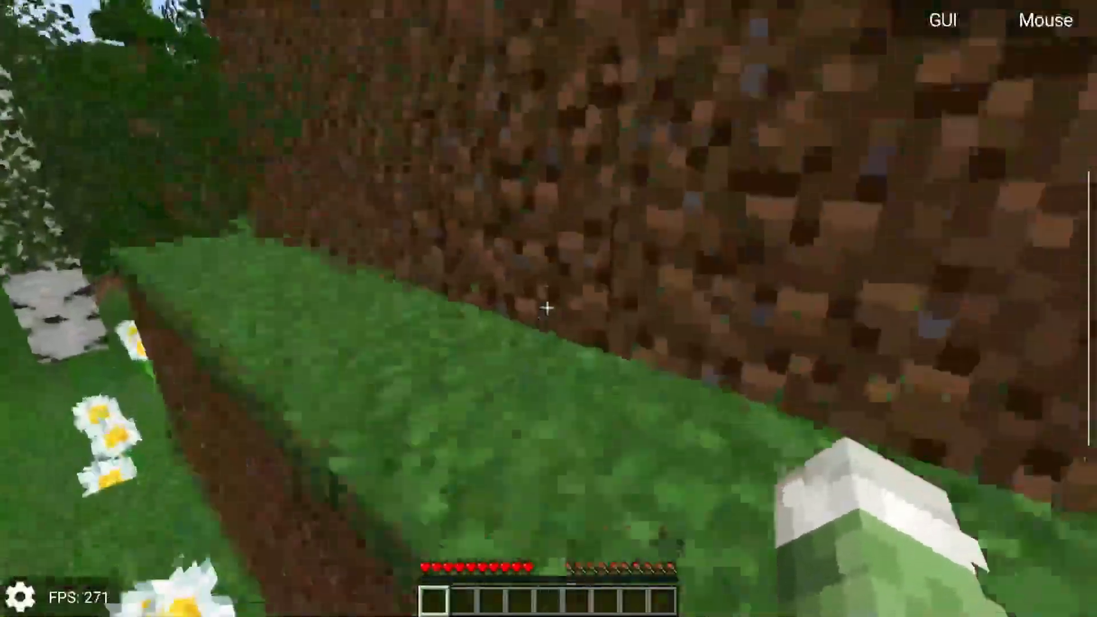
mouse_move(548, 309)
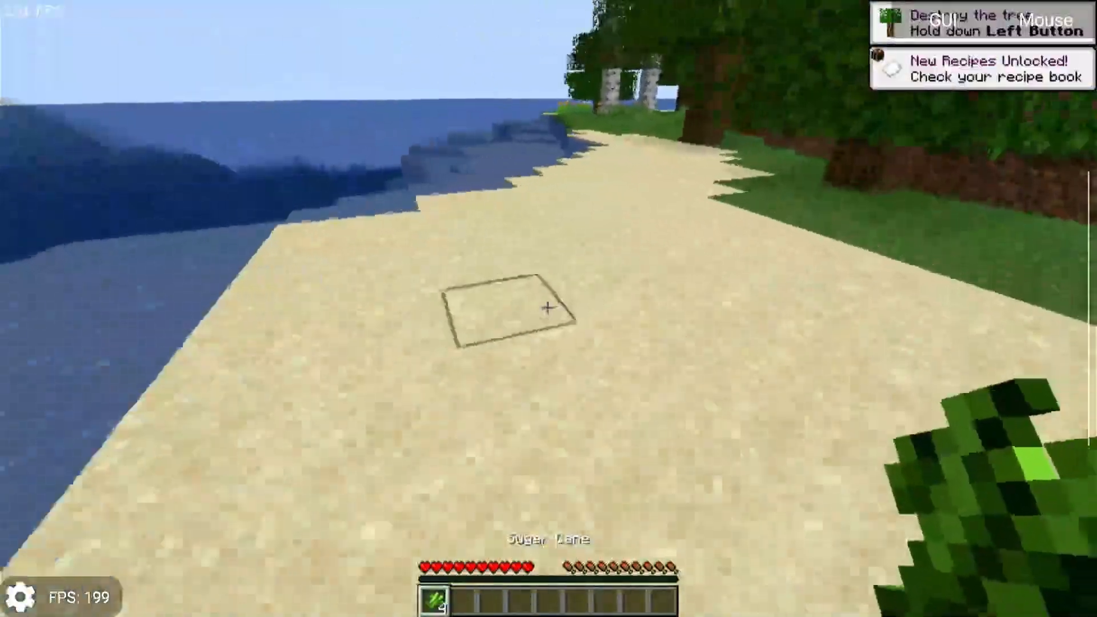
mouse_move(549, 307)
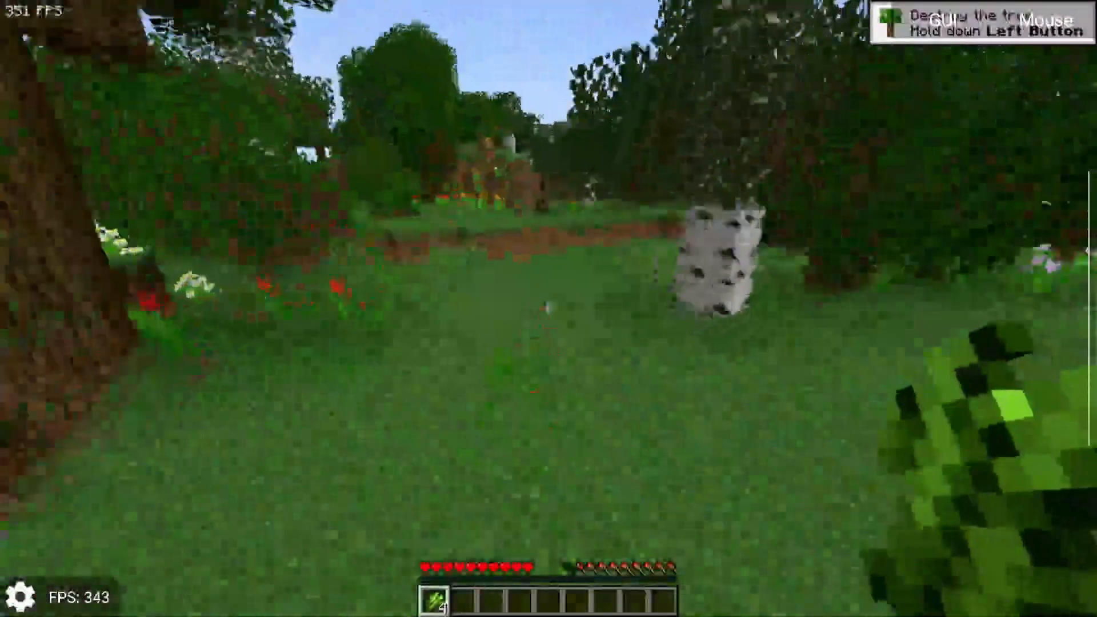
mouse_move(548, 308)
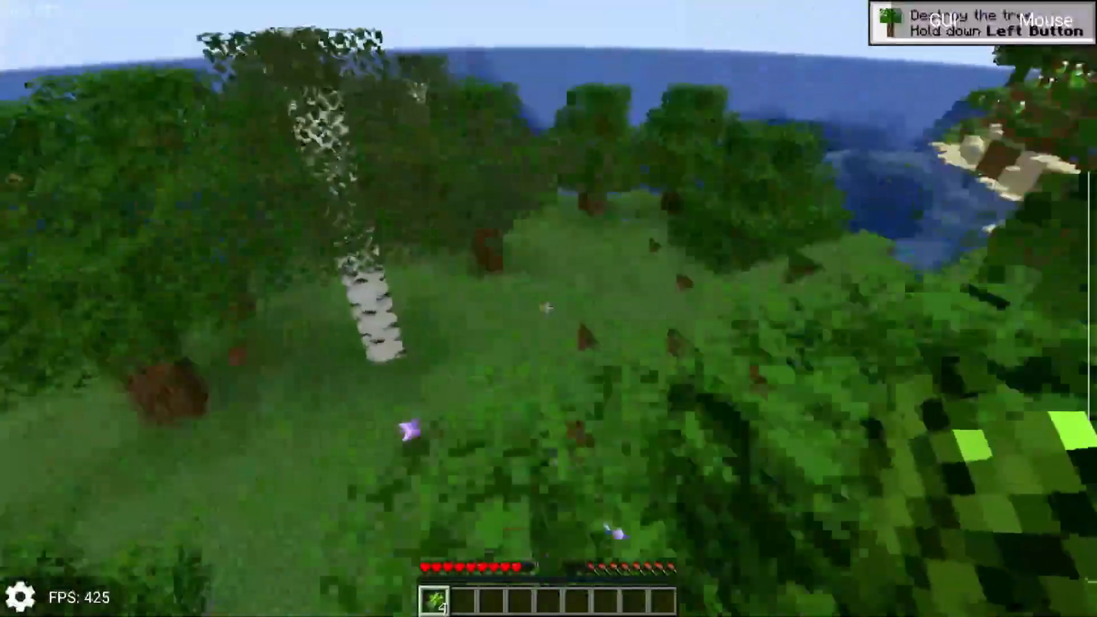
mouse_move(549, 308)
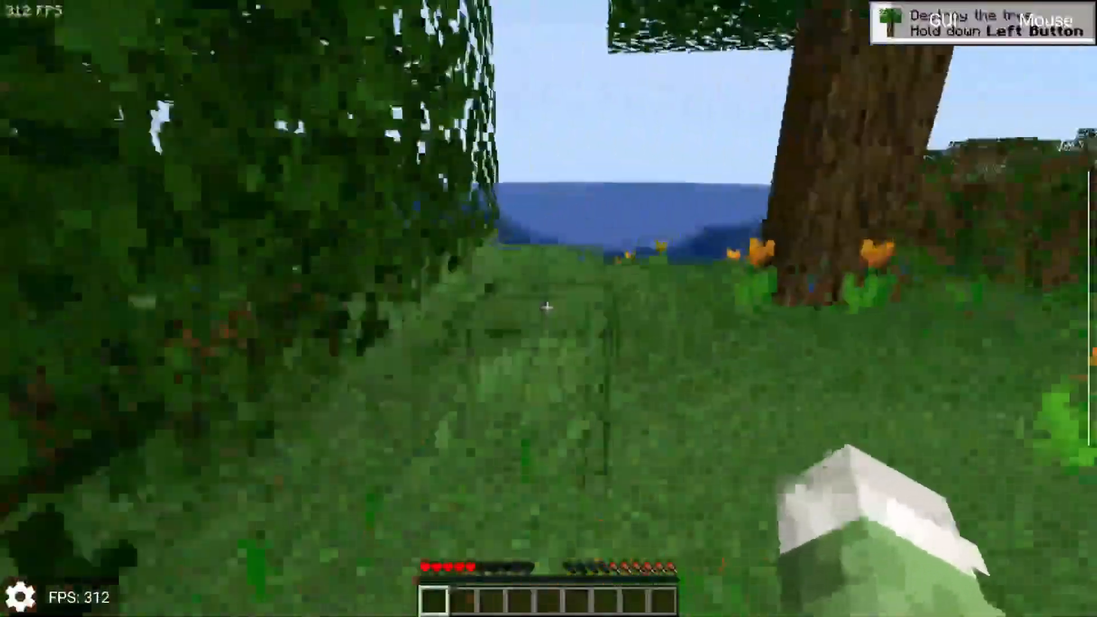
mouse_move(548, 308)
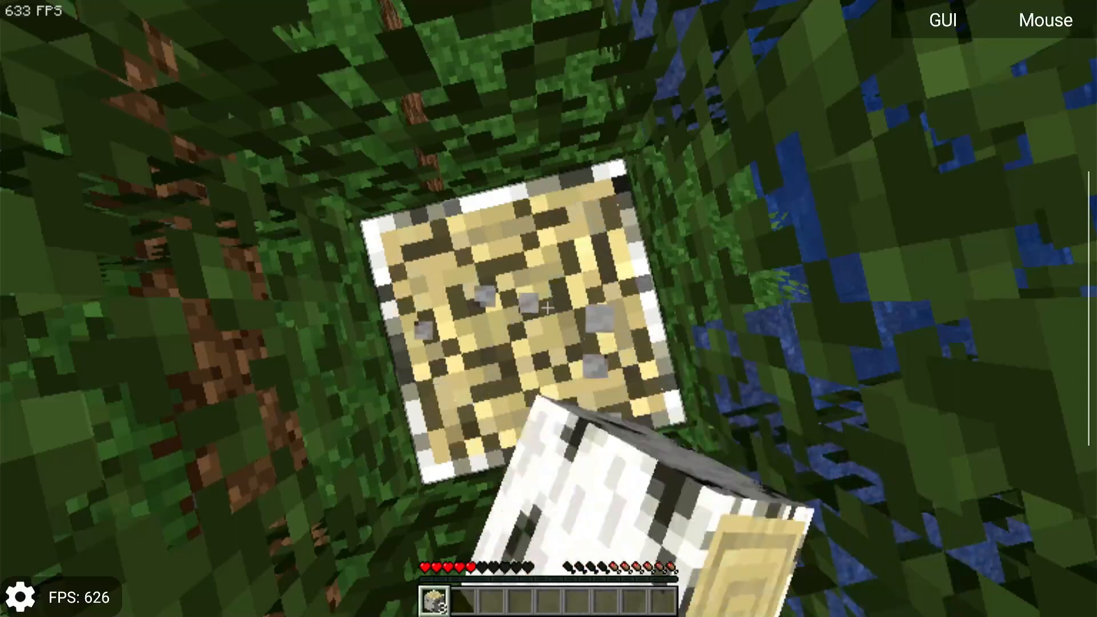
mouse_move(549, 309)
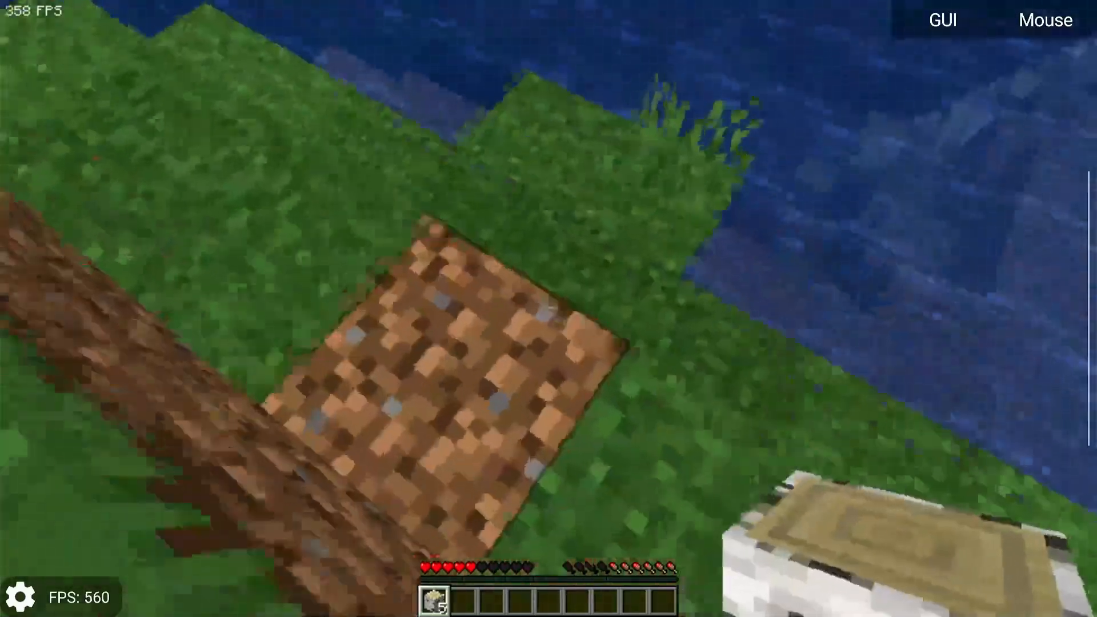
mouse_move(549, 309)
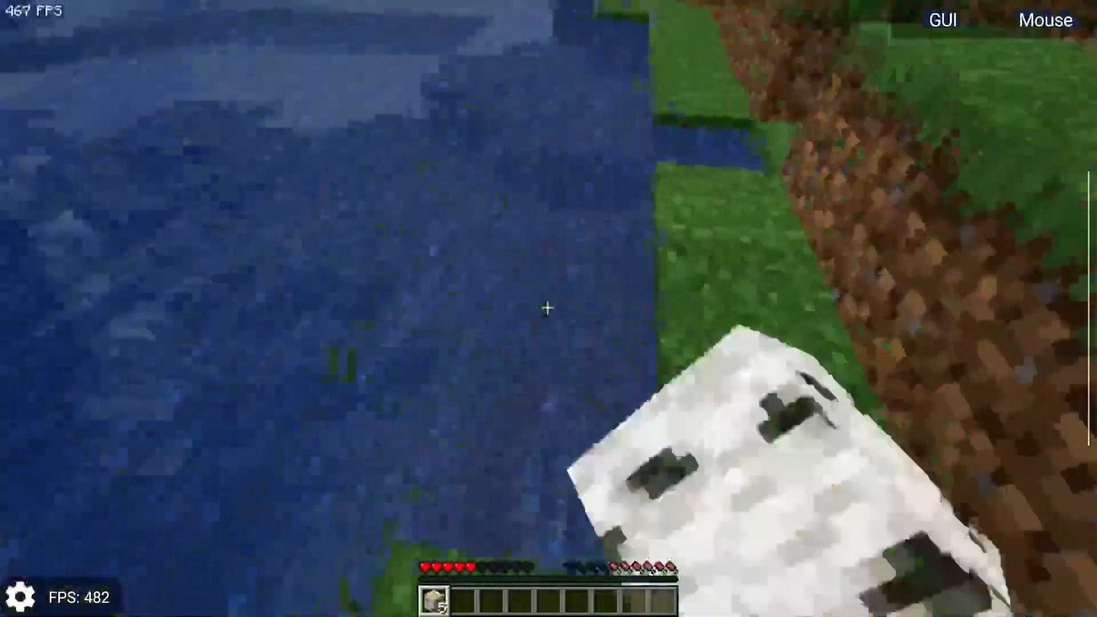